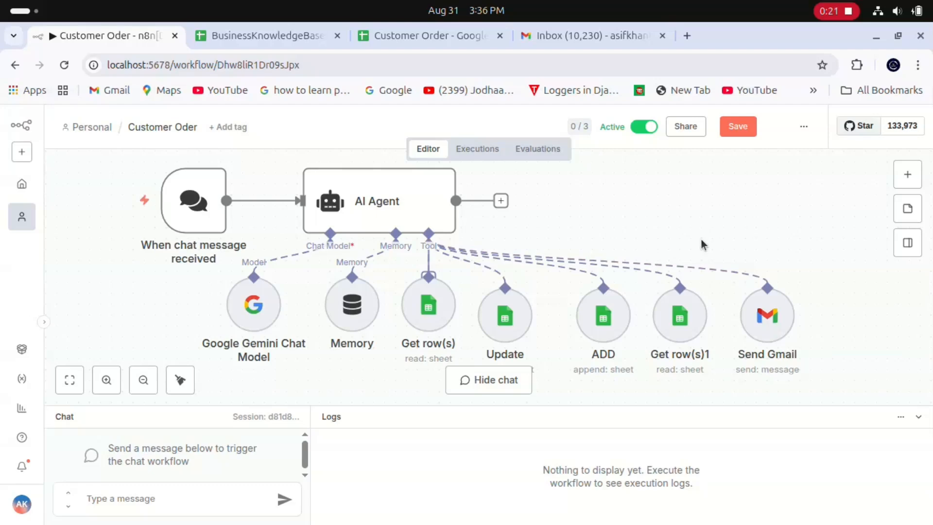
mouse_move(638, 279)
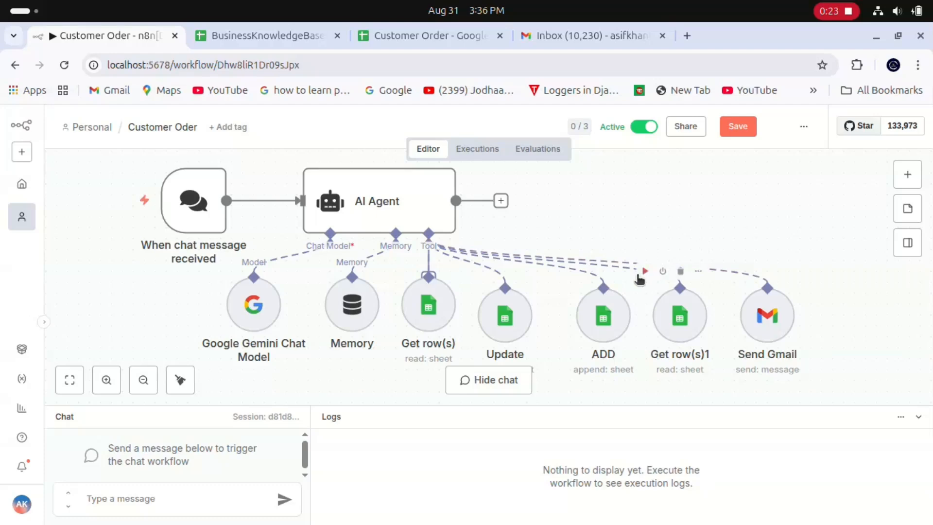
mouse_move(610, 236)
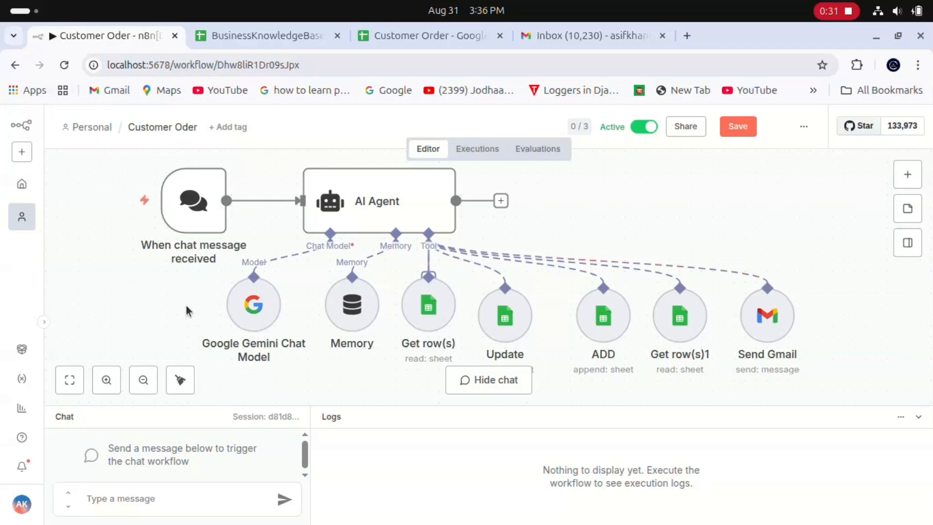
mouse_move(238, 320)
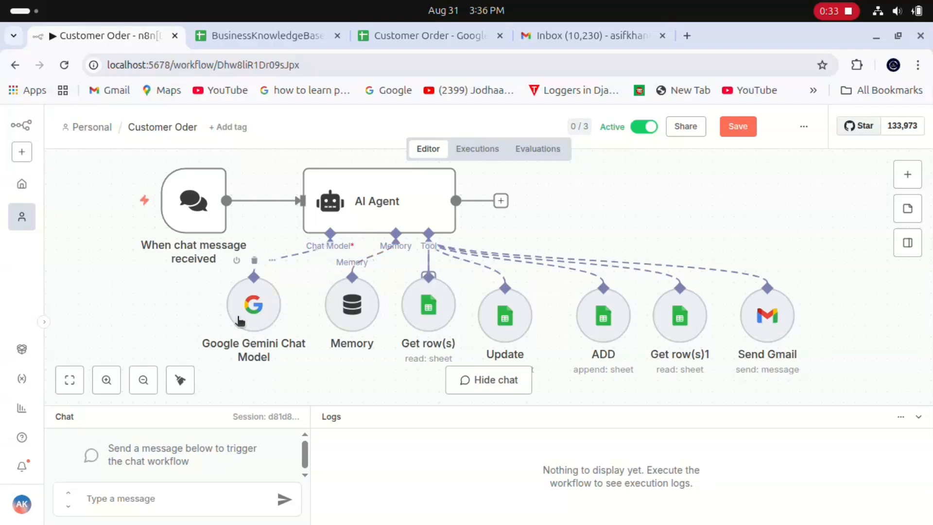
mouse_move(209, 321)
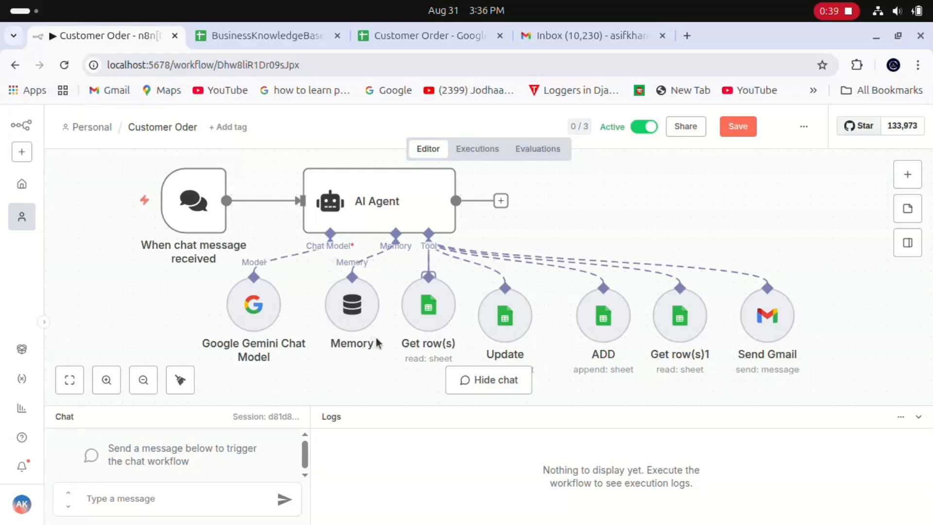
mouse_move(428, 321)
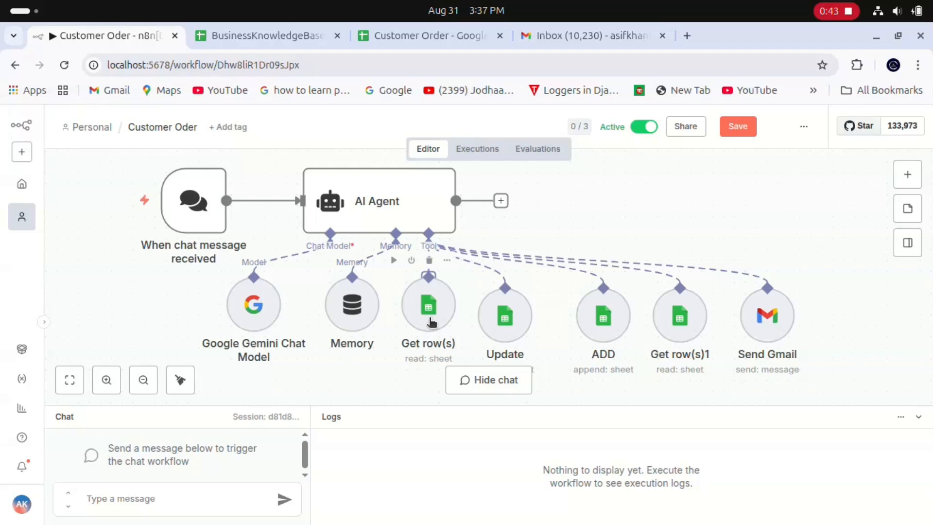
mouse_move(423, 359)
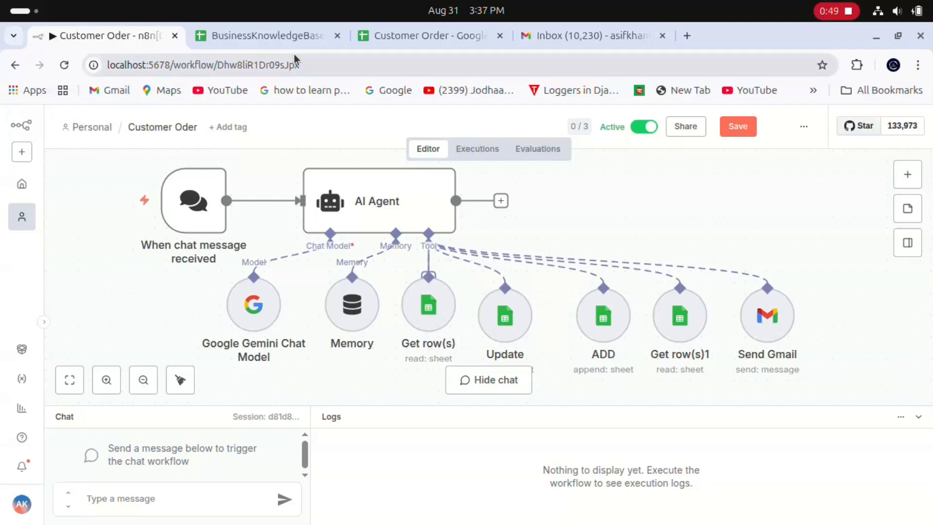
- View the ApyCoder business details in the BusinessKnowledgeBase sheet, briefly revisiting n8n
click(265, 36)
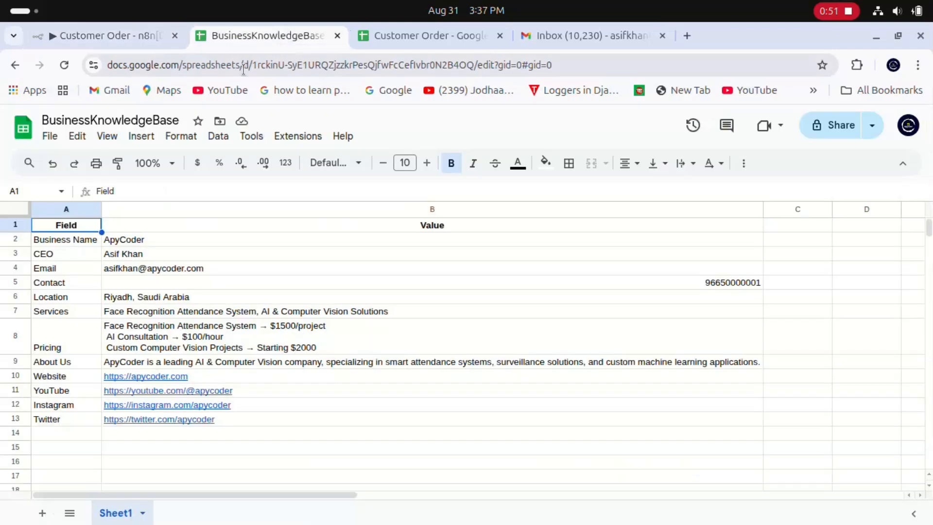
click(104, 34)
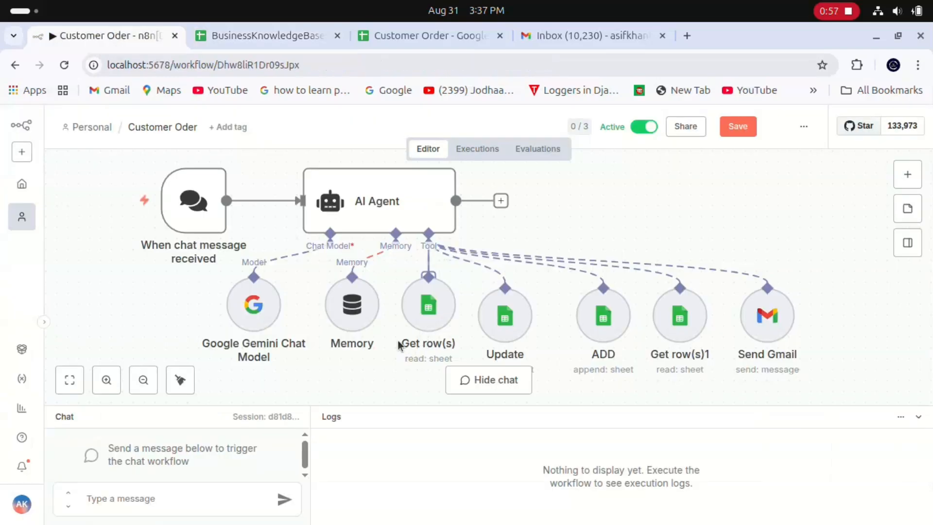
click(265, 35)
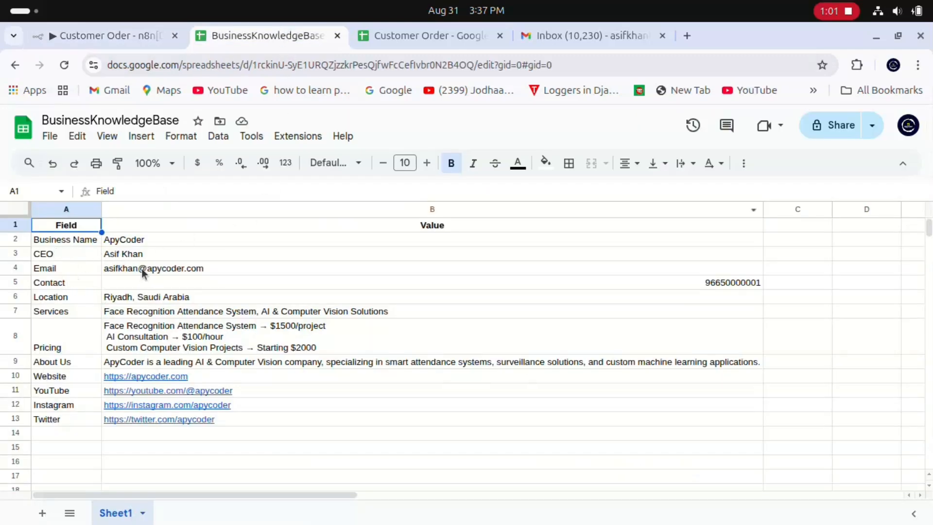
mouse_move(175, 284)
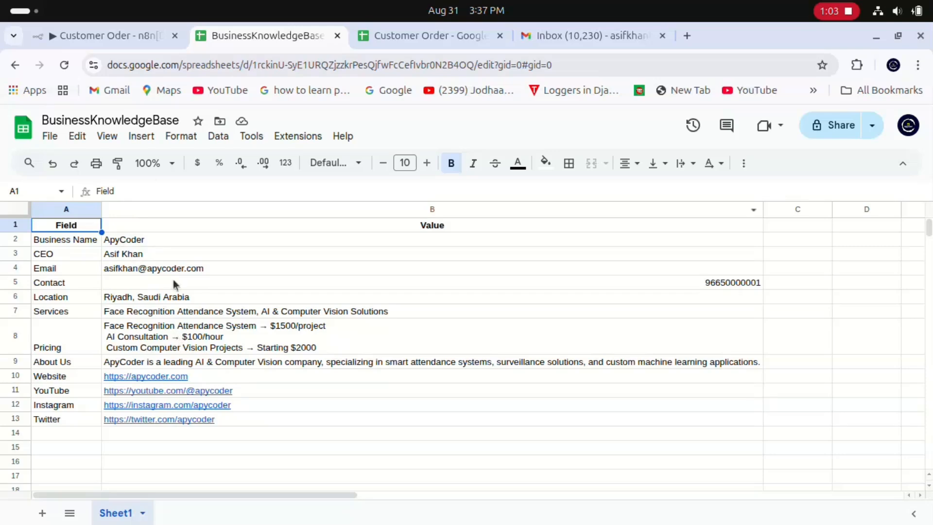
- Return to the Customer Oder workflow editor in n8n
click(101, 35)
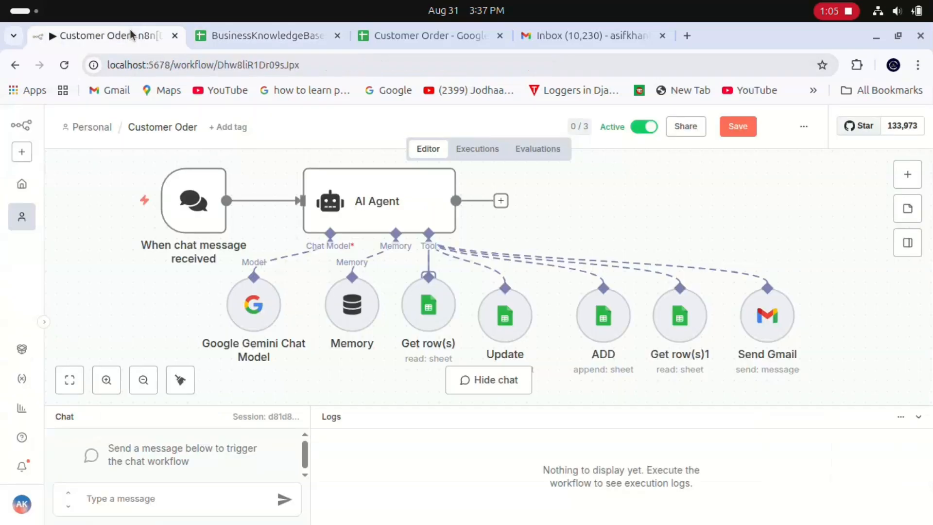
mouse_move(427, 319)
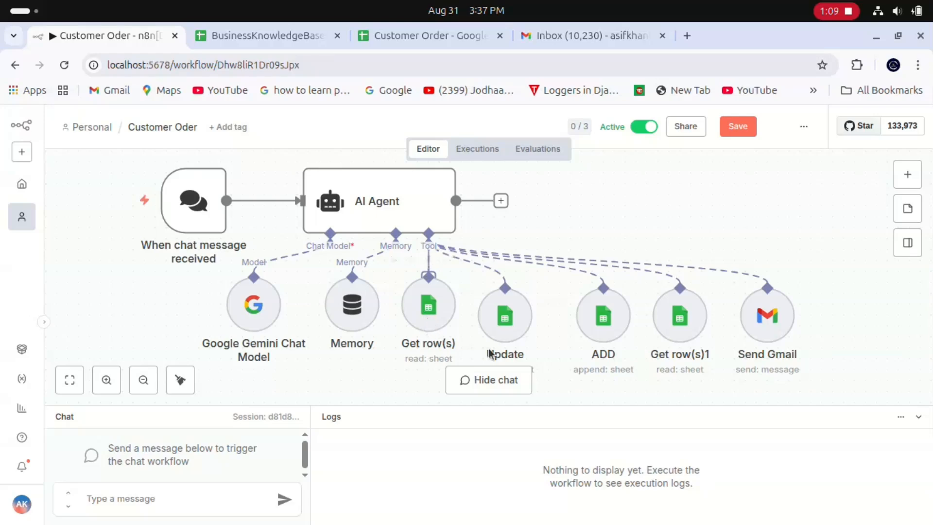
mouse_move(504, 331)
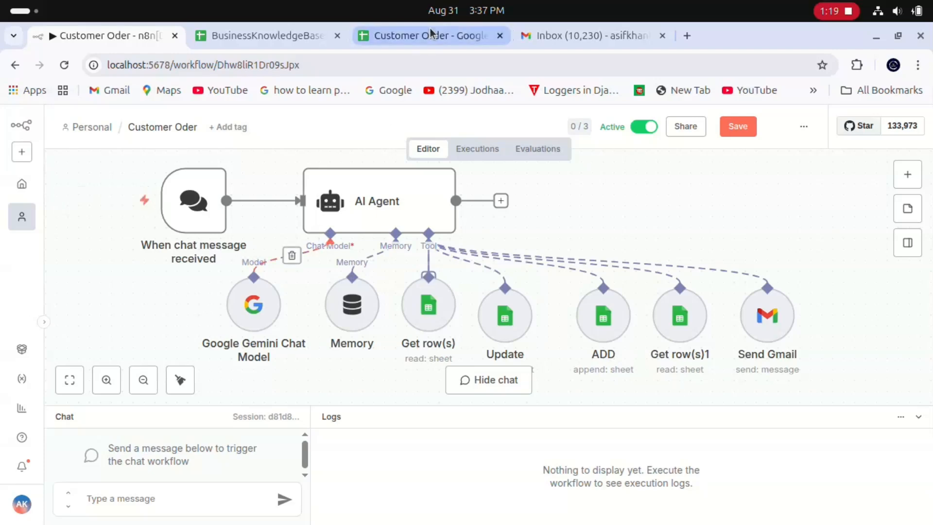
- Open the Customer Order spreadsheet and scroll through the existing orders
click(430, 35)
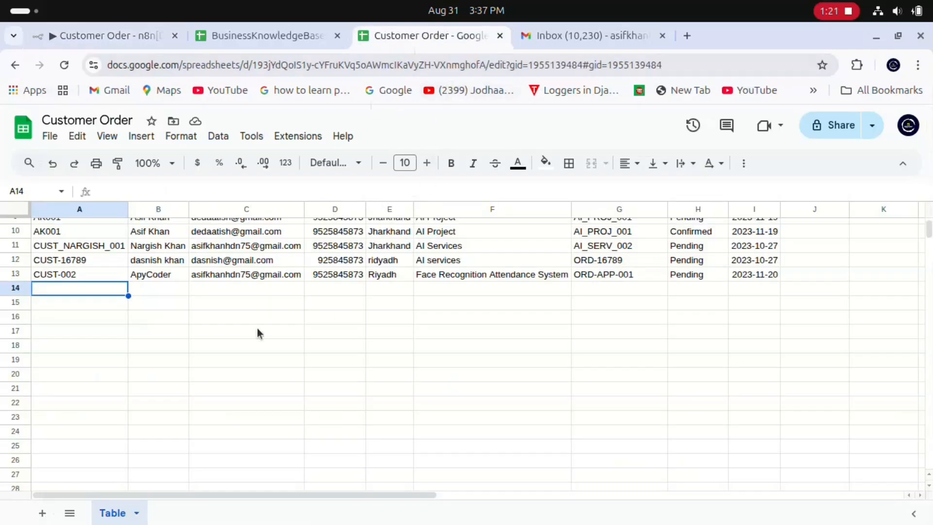
scroll(up, 3)
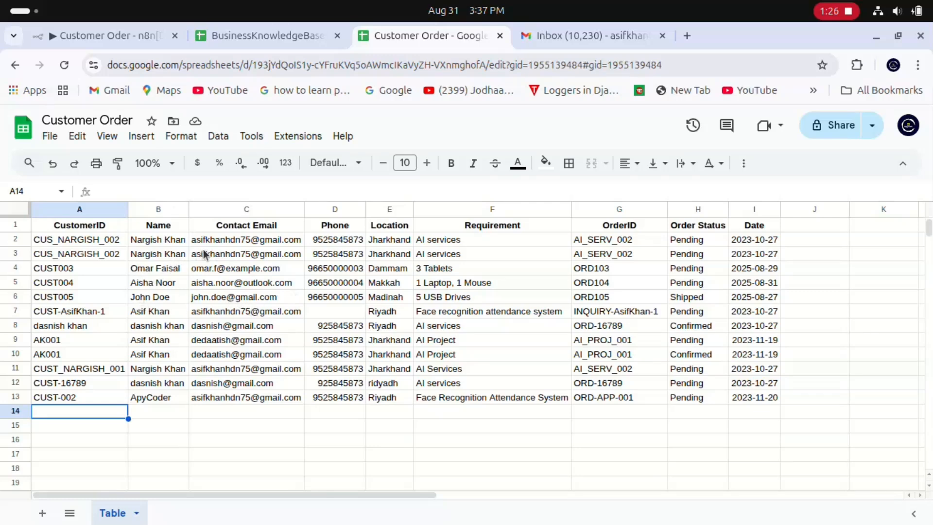
mouse_move(315, 264)
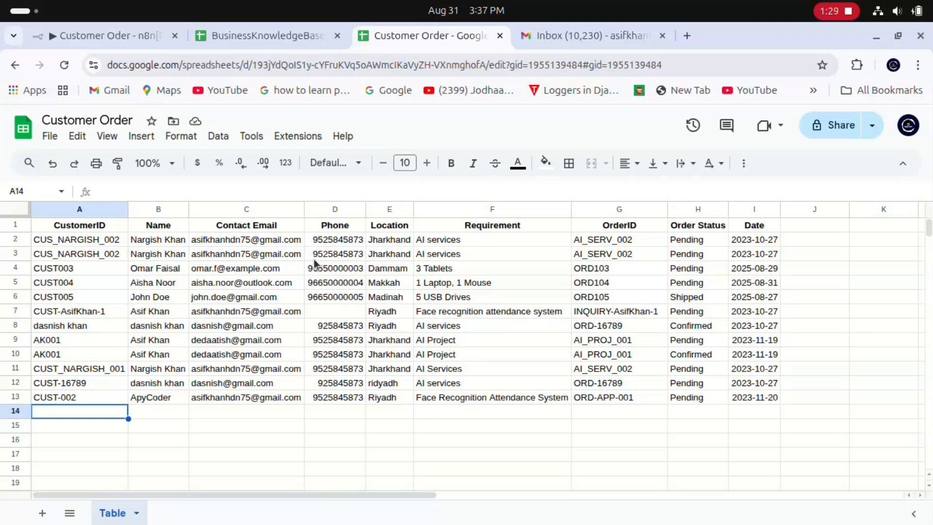
scroll(down, 3)
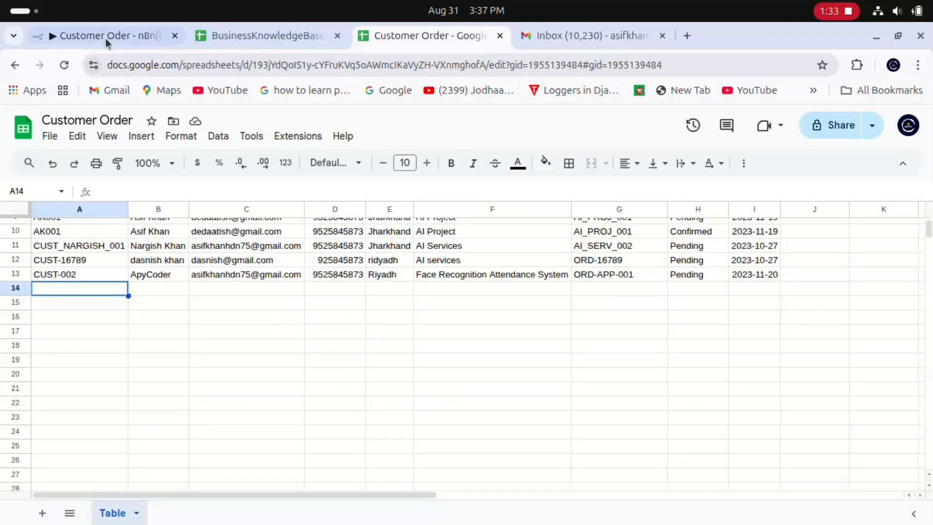
- Go back to the Customer Oder workflow canvas in n8n
click(107, 35)
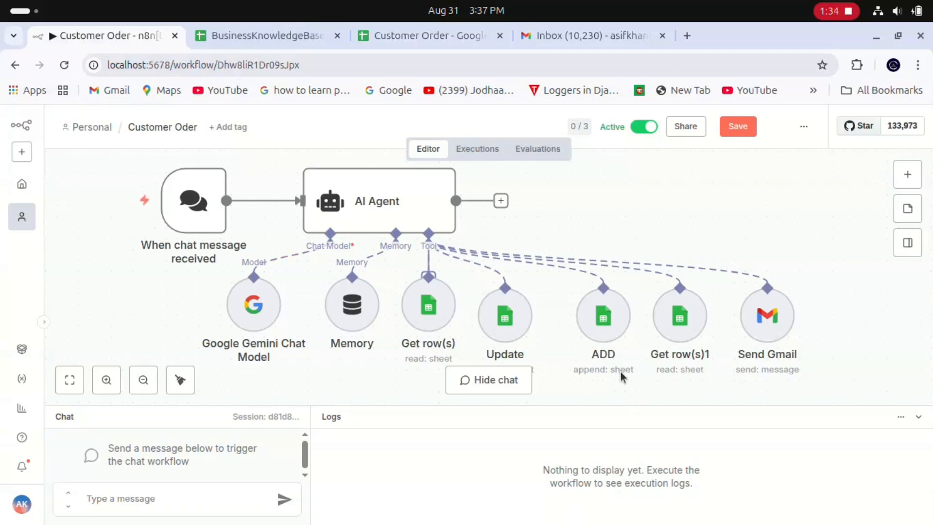
mouse_move(651, 400)
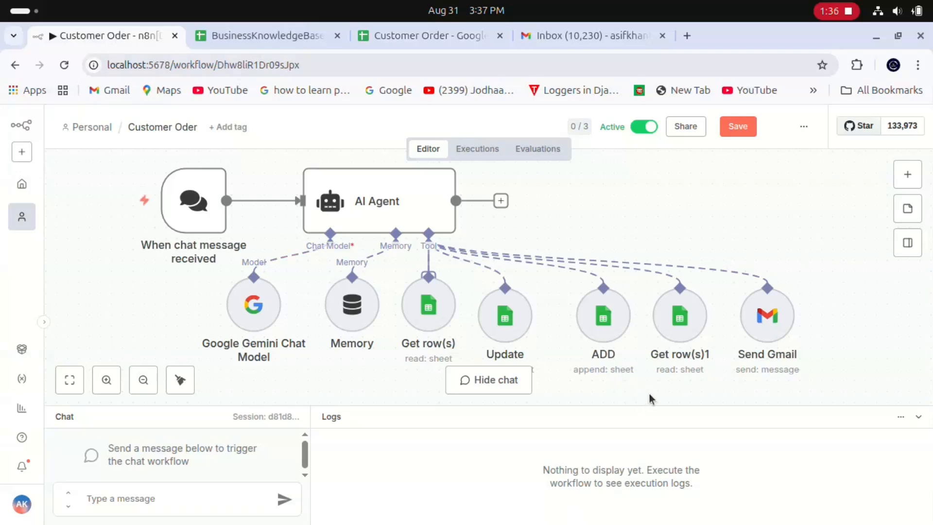
mouse_move(768, 324)
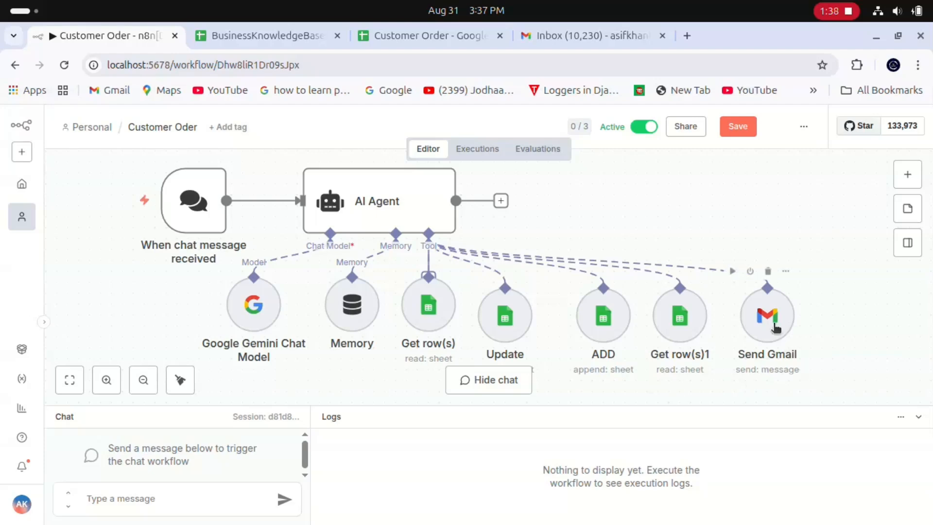
mouse_move(841, 296)
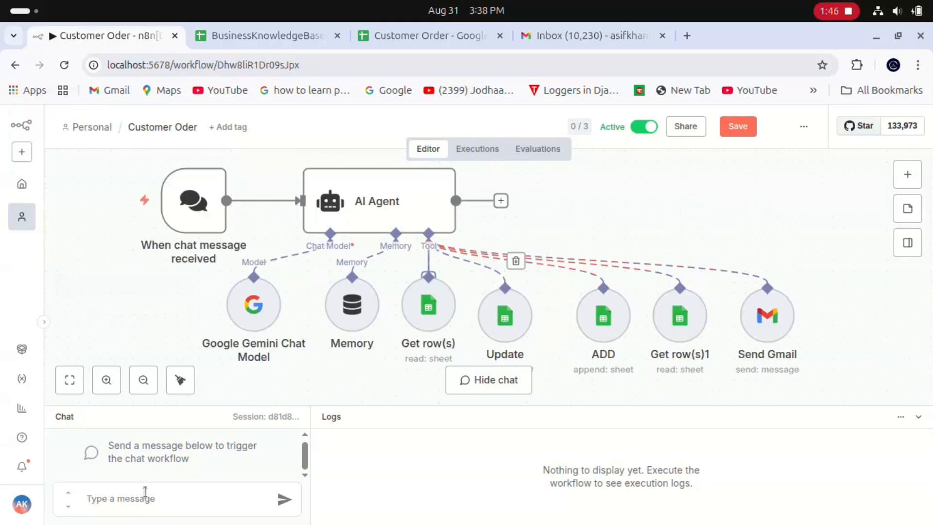
- Send HELLO in the n8n chat and read the agent's reply
click(148, 497)
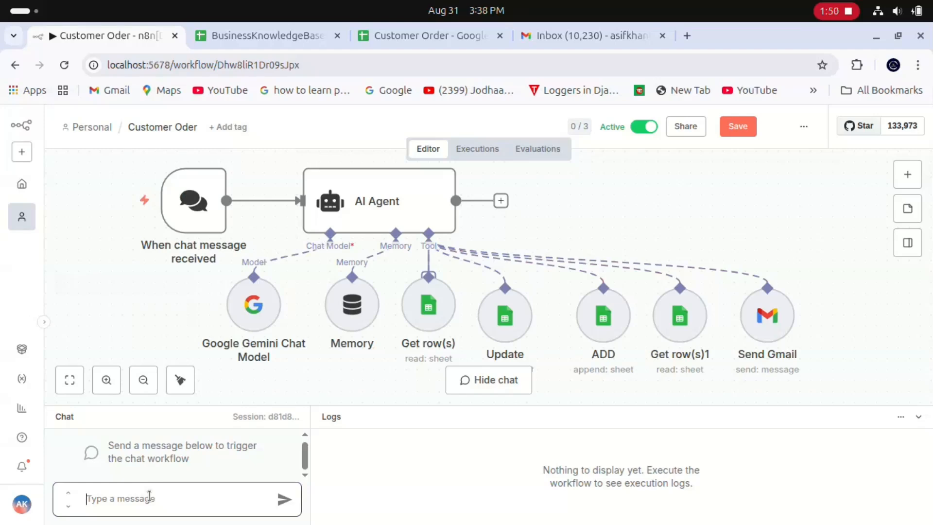
text(HELLO)
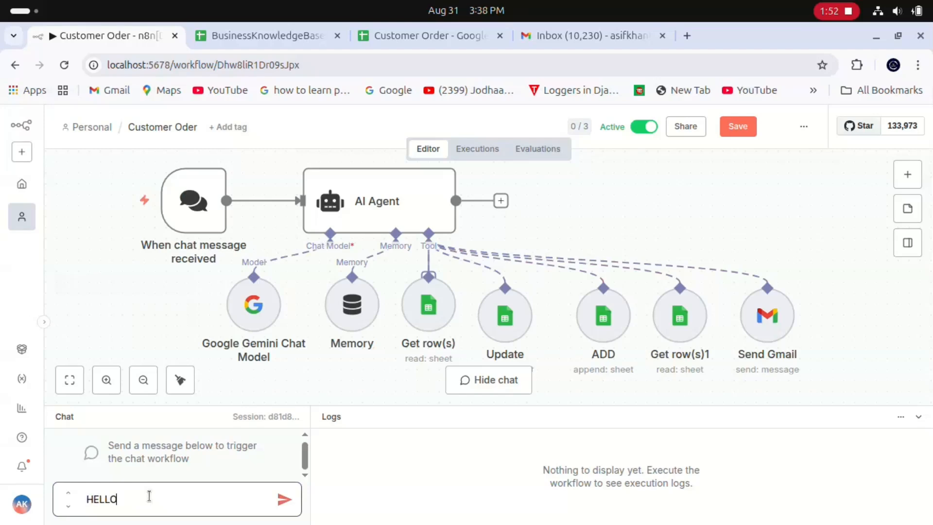
click(284, 498)
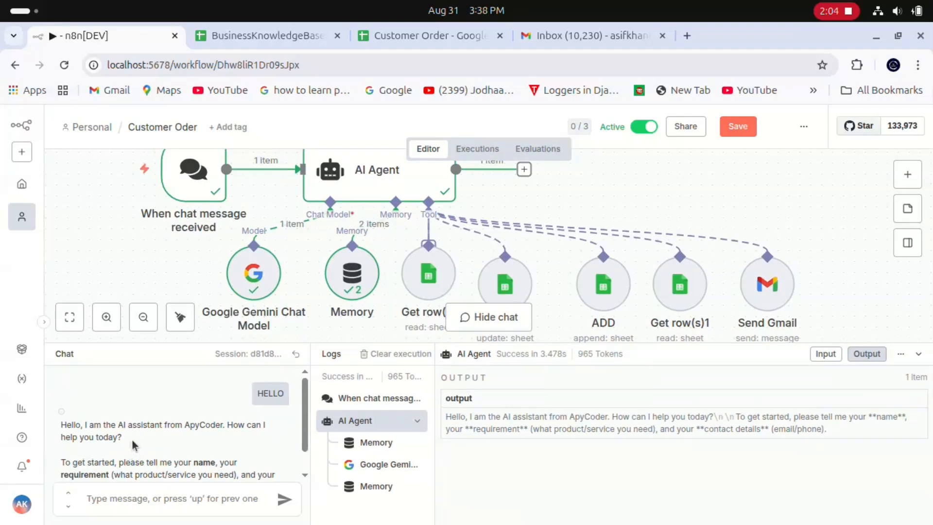
scroll(down, 3)
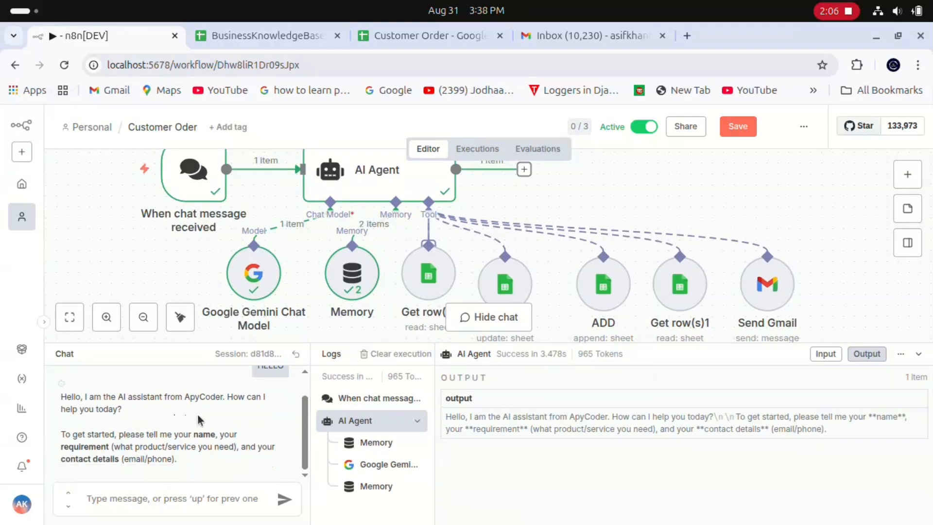
mouse_move(126, 431)
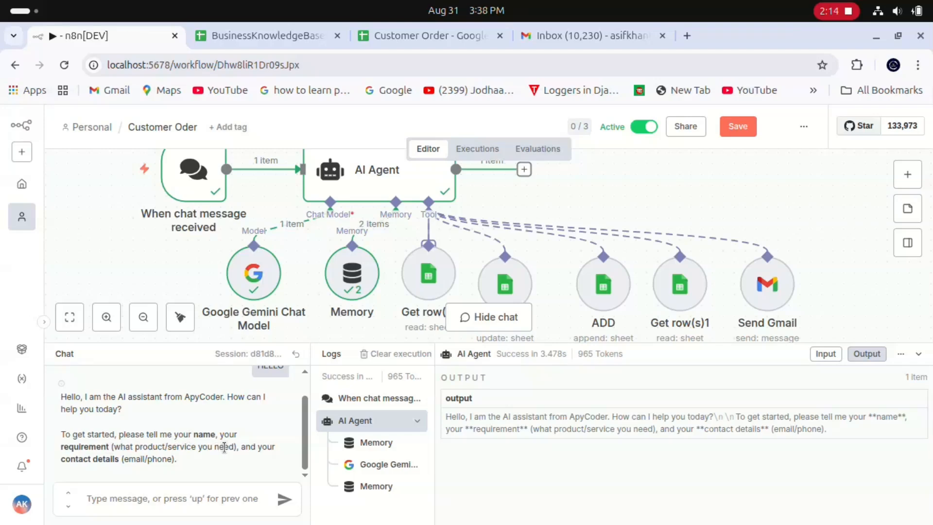
mouse_move(231, 459)
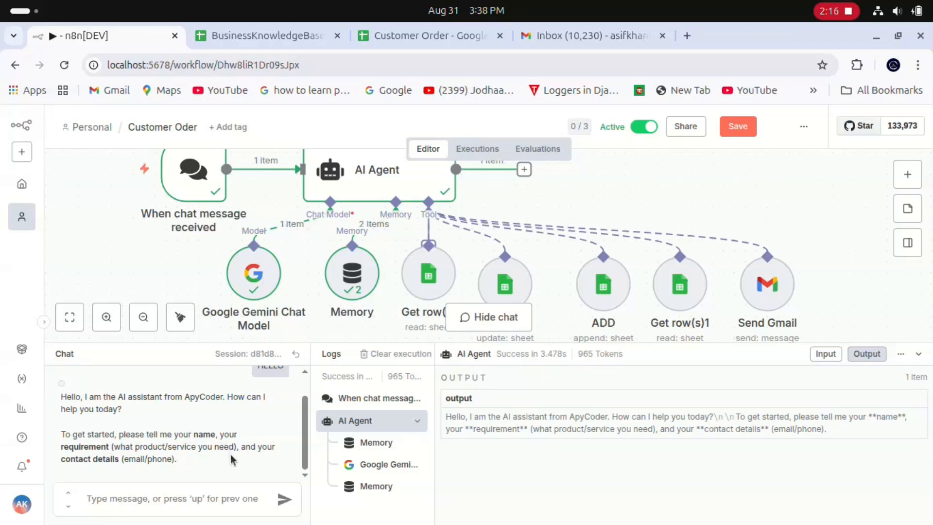
mouse_move(189, 484)
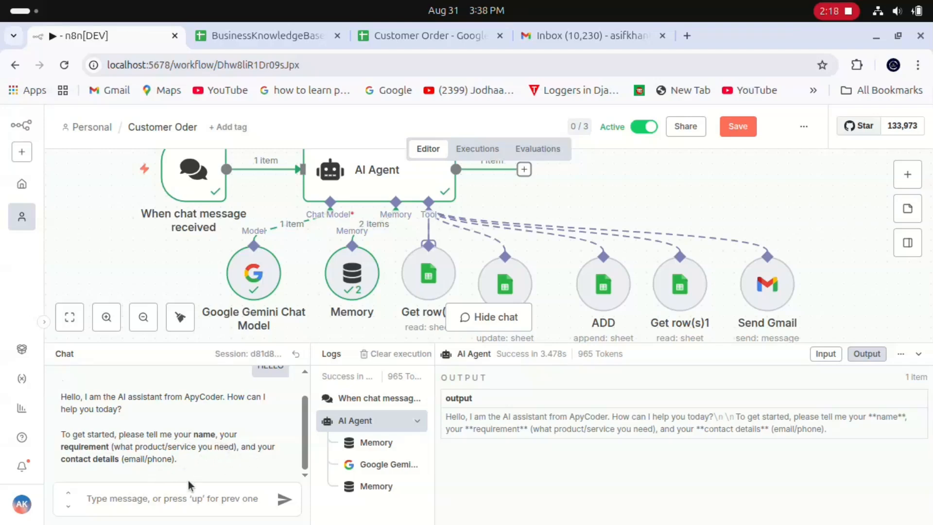
click(173, 498)
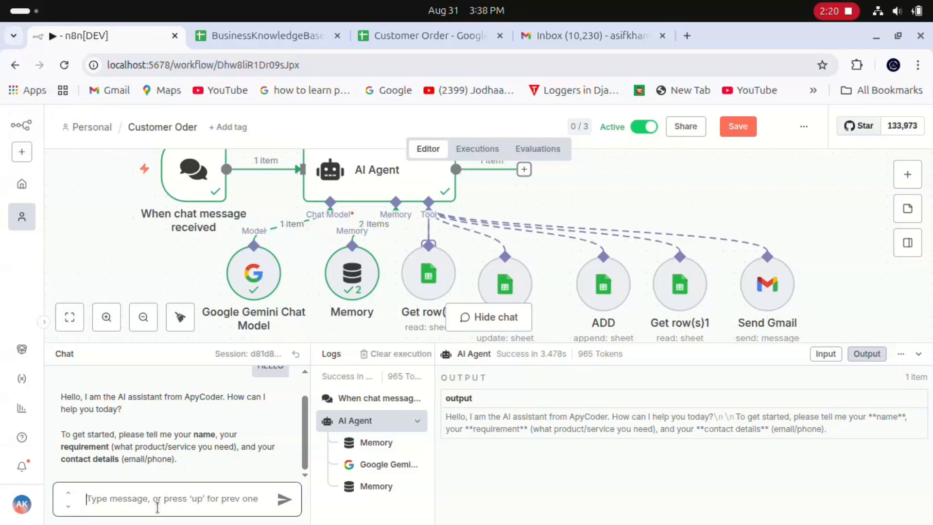
text(my n)
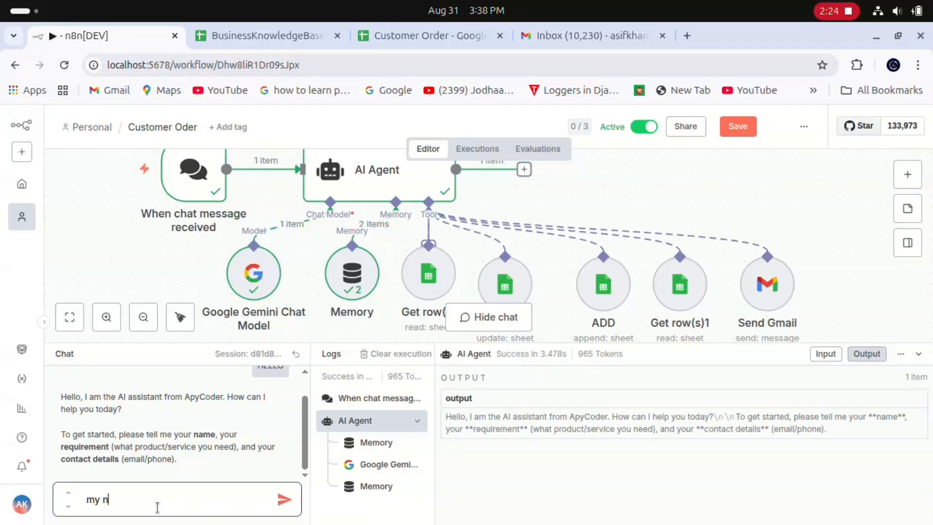
text(ame is)
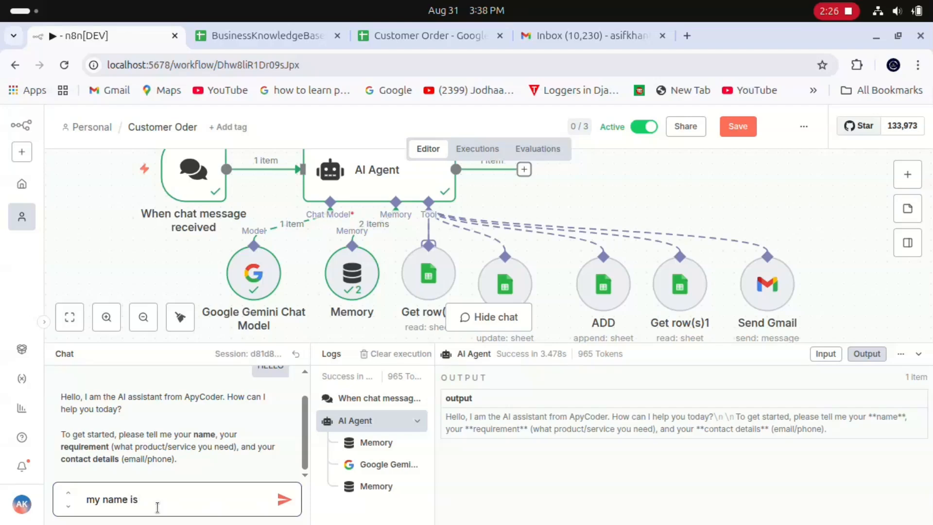
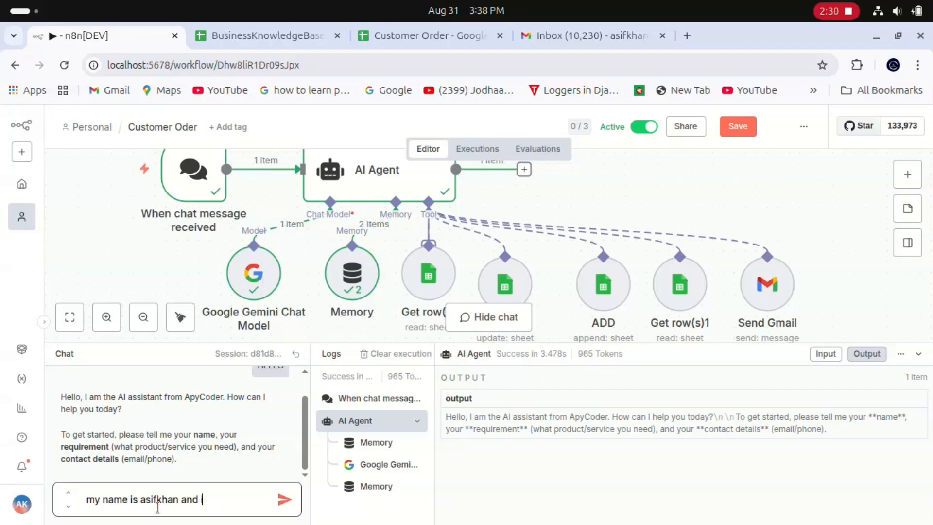
text(i am looking for)
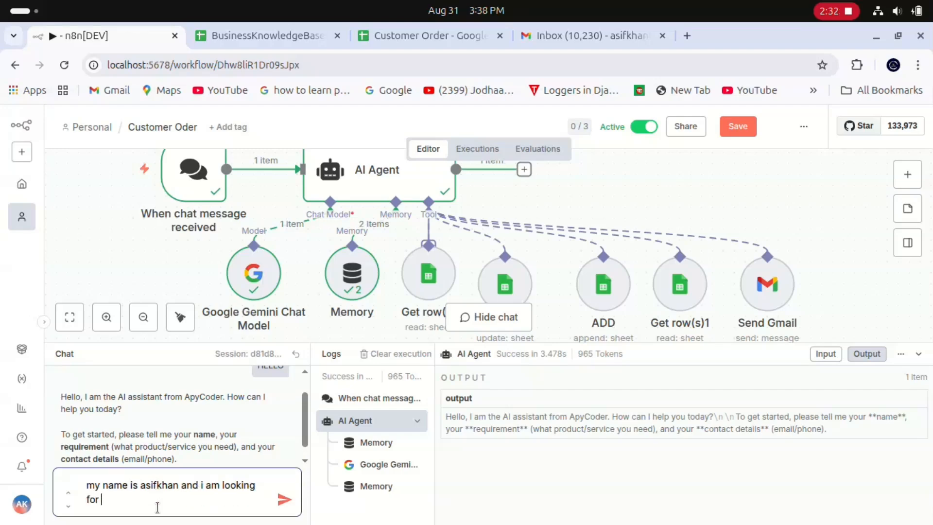
text(ai serv)
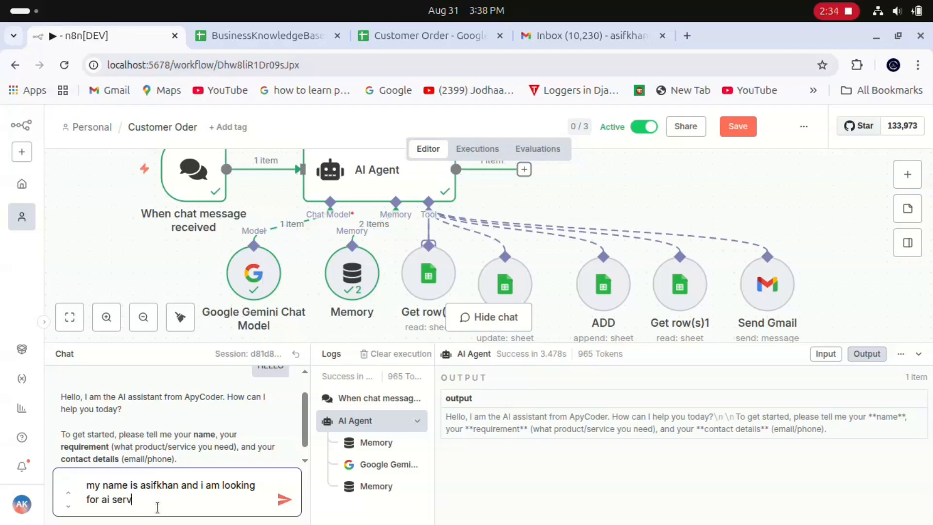
click(284, 498)
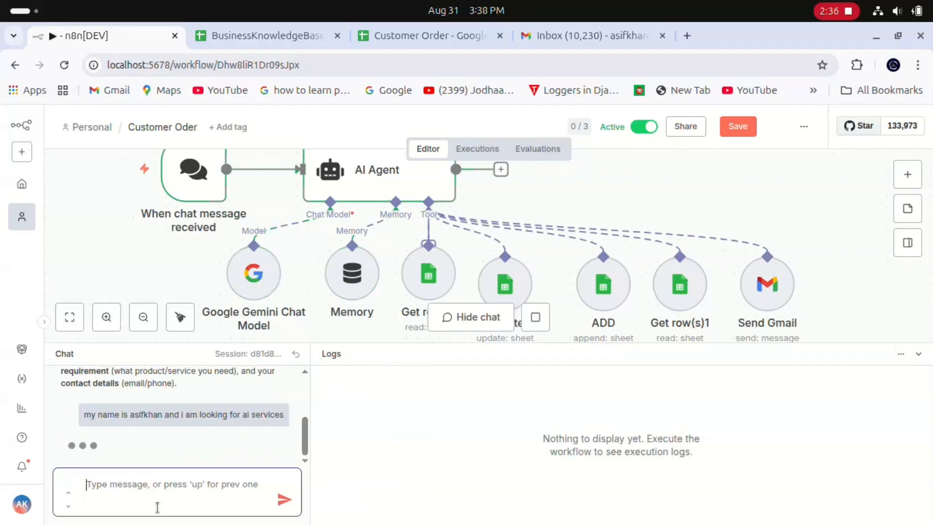
- Read the agent's AI service options, cross-checking the BusinessKnowledgeBase sheet
click(284, 499)
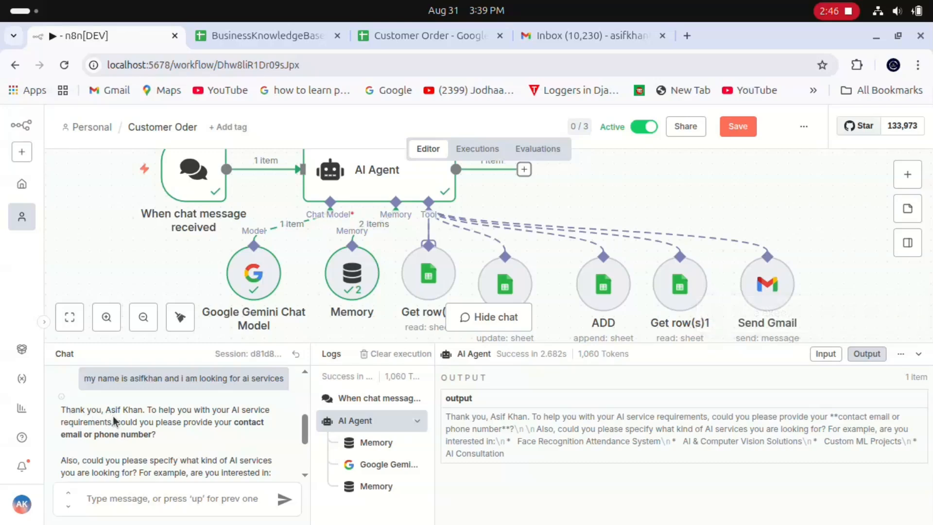
mouse_move(99, 445)
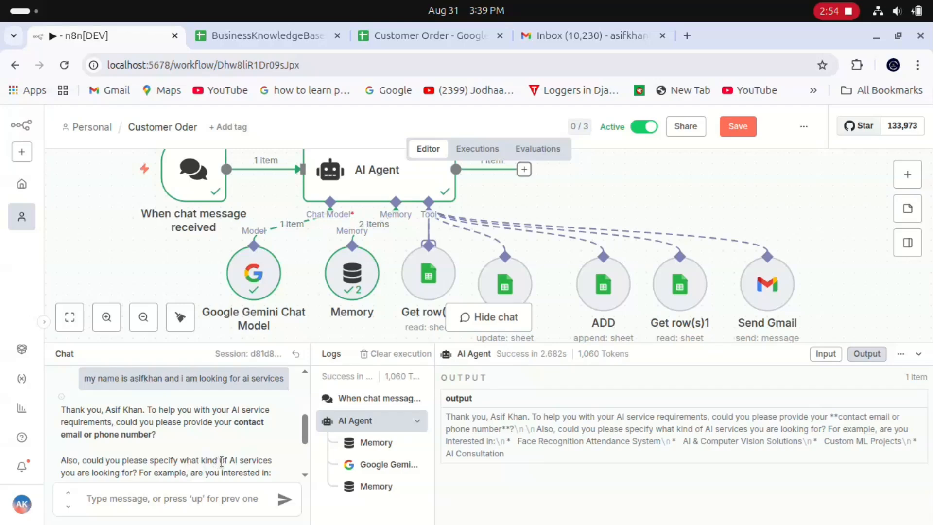
scroll(down, 3)
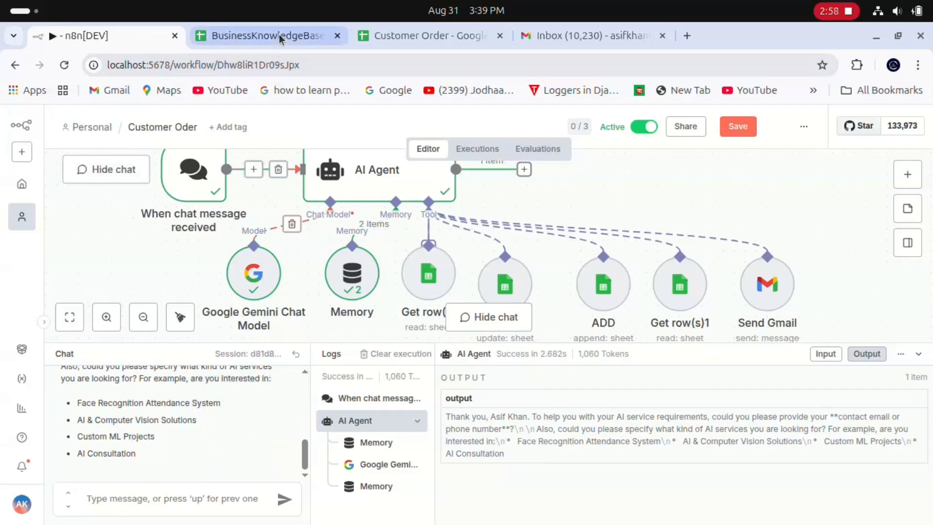
click(264, 36)
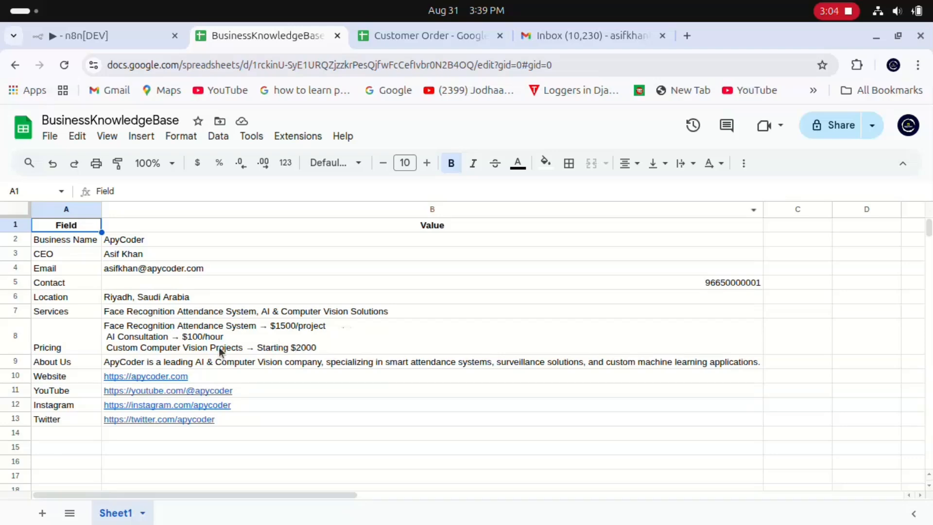
click(77, 36)
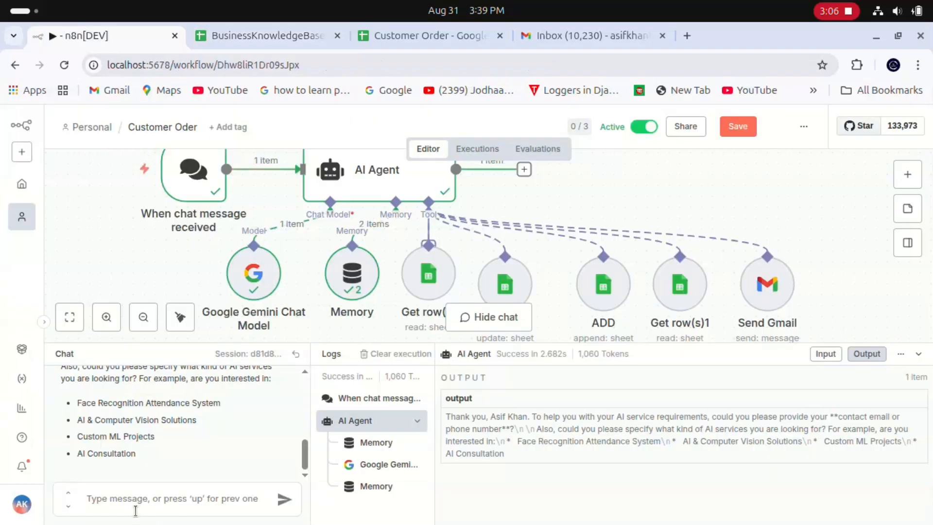
click(172, 499)
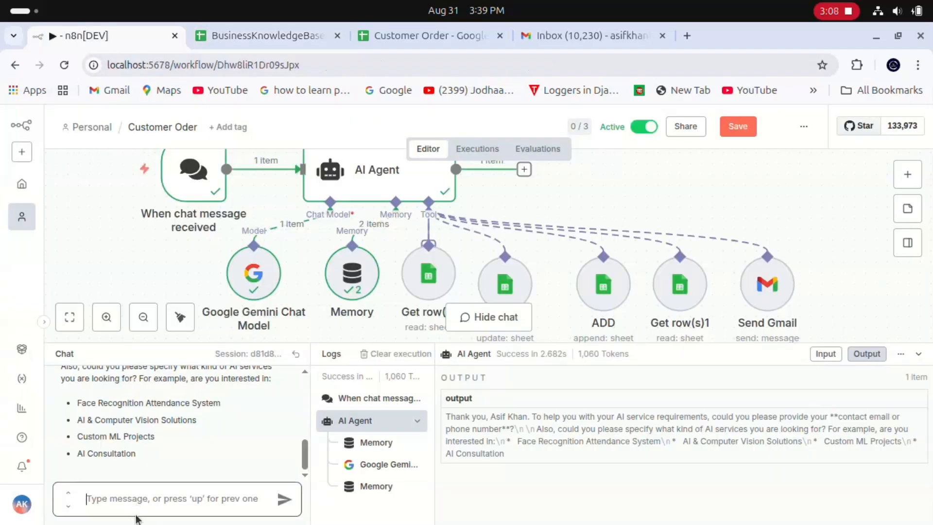
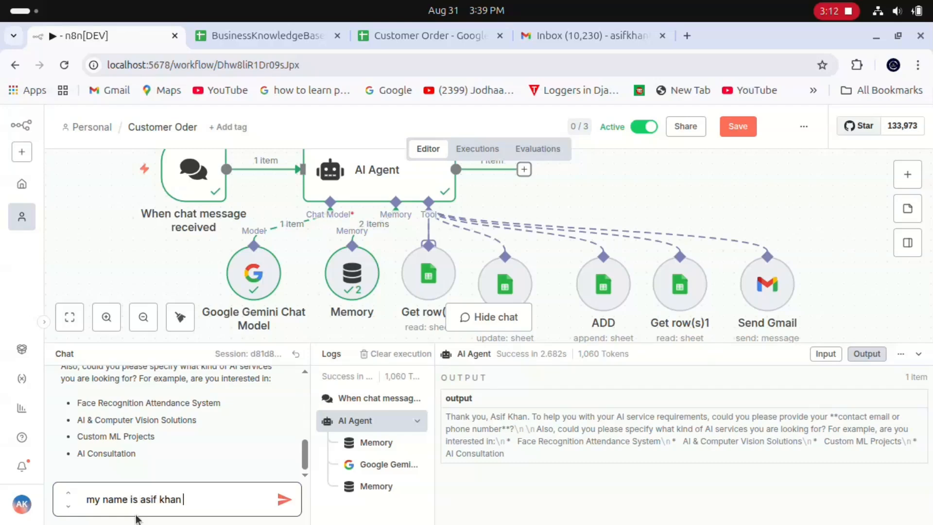
text(looking for fac)
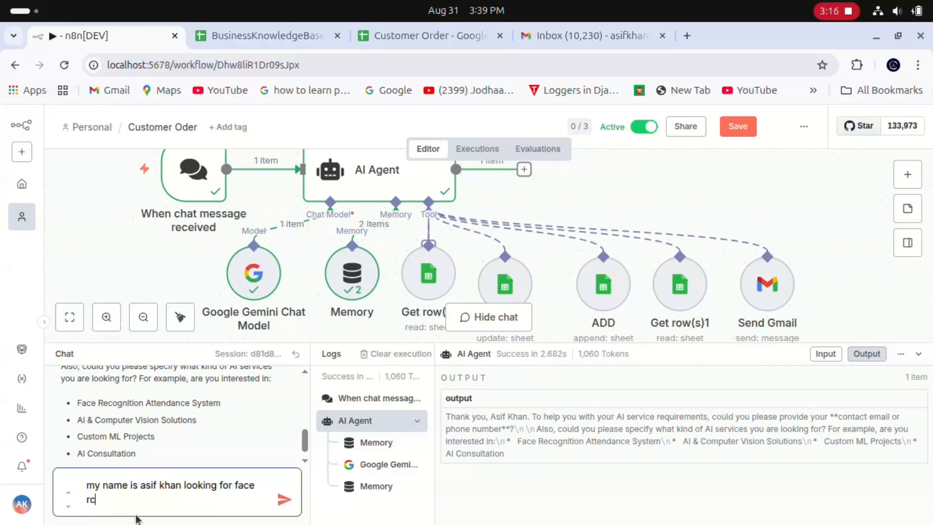
text(econg)
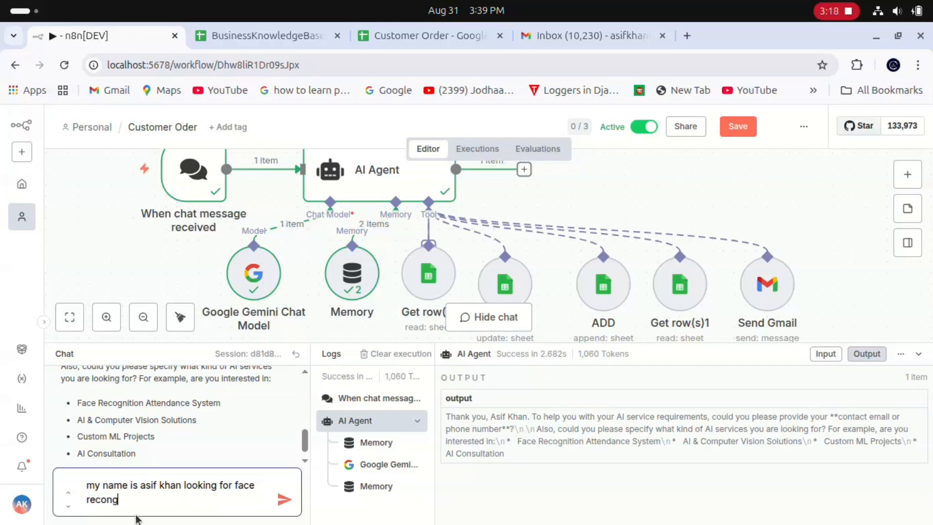
text(ition attendance system and ma)
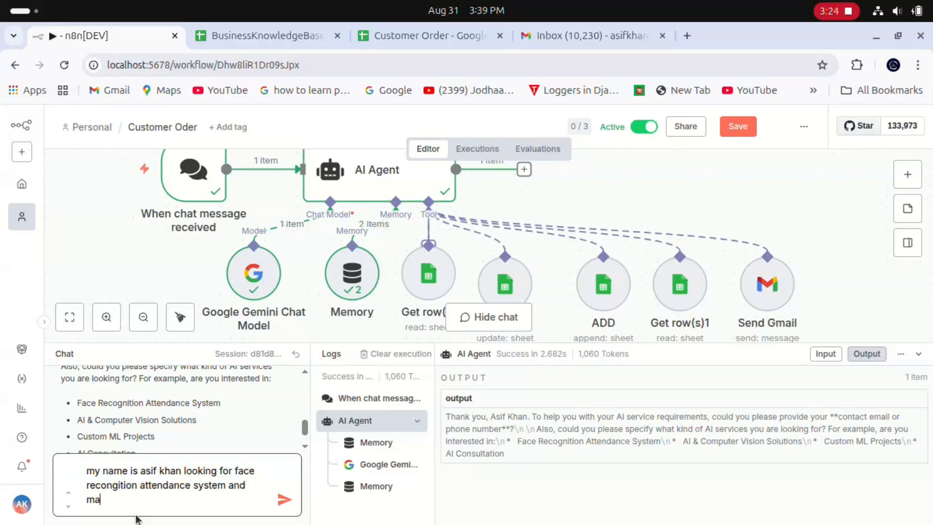
text(y email)
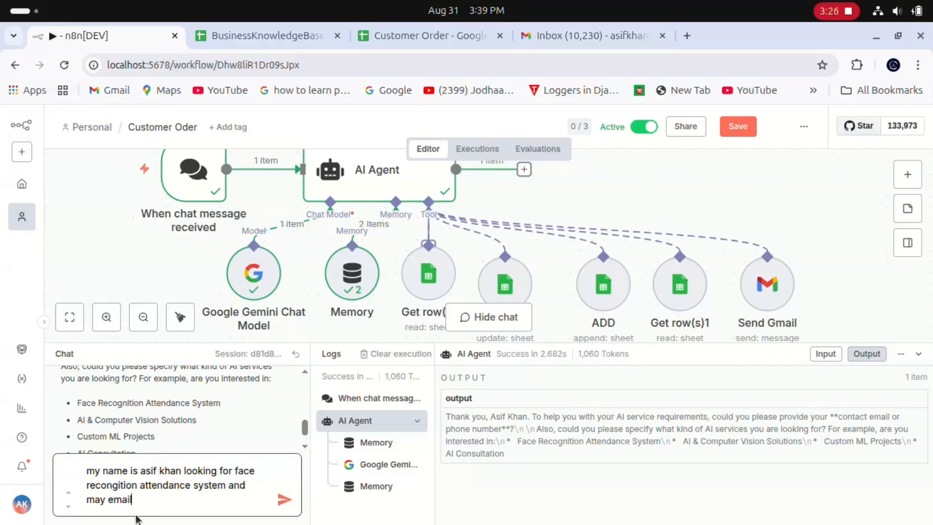
text(id is)
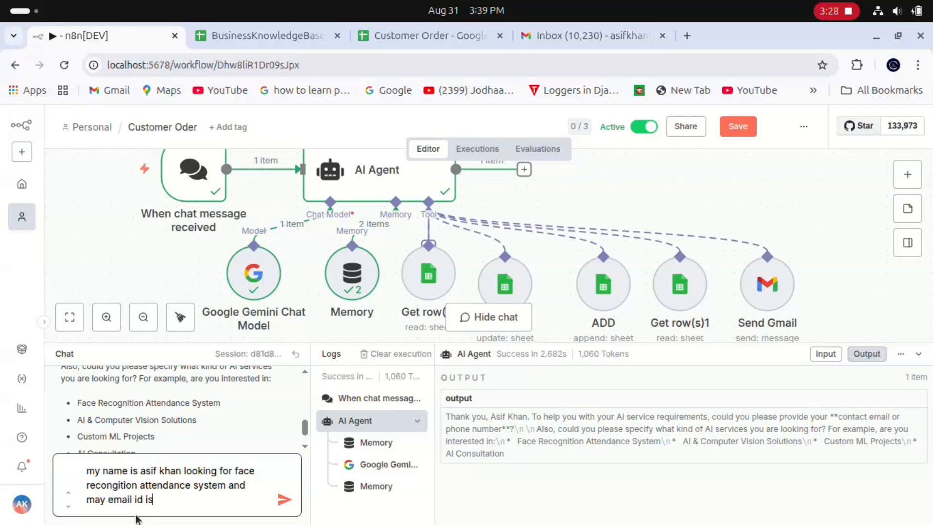
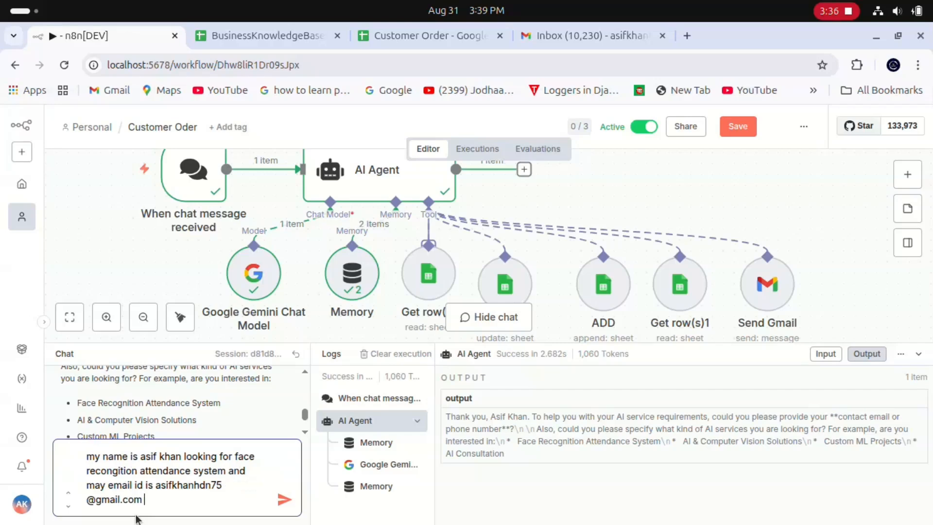
text(c)
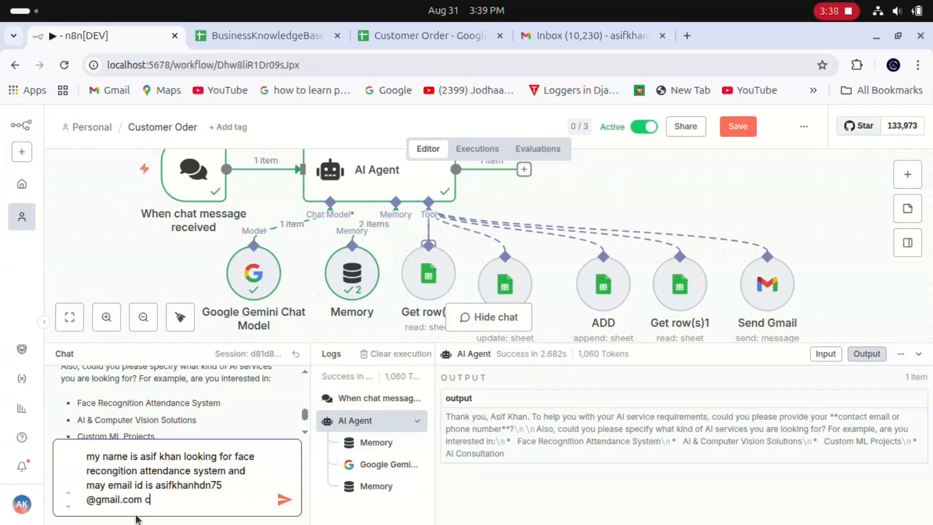
text(ontact n)
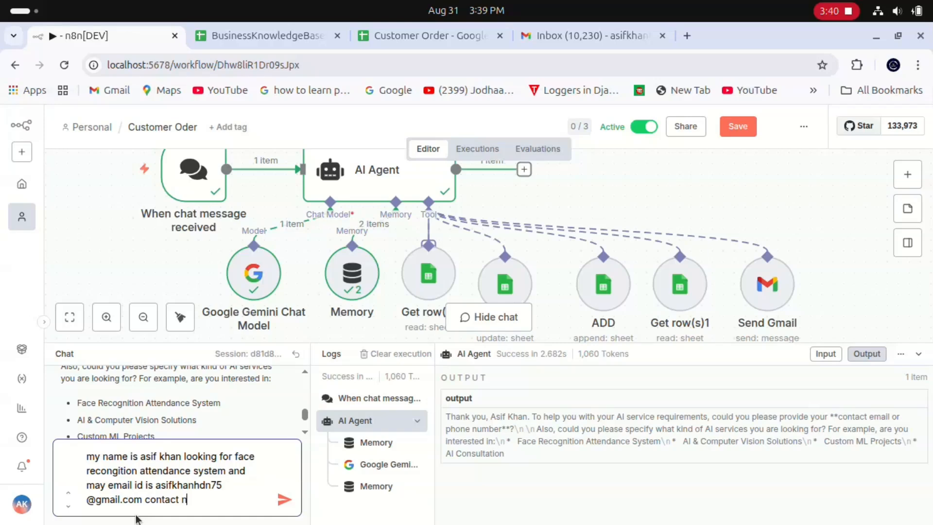
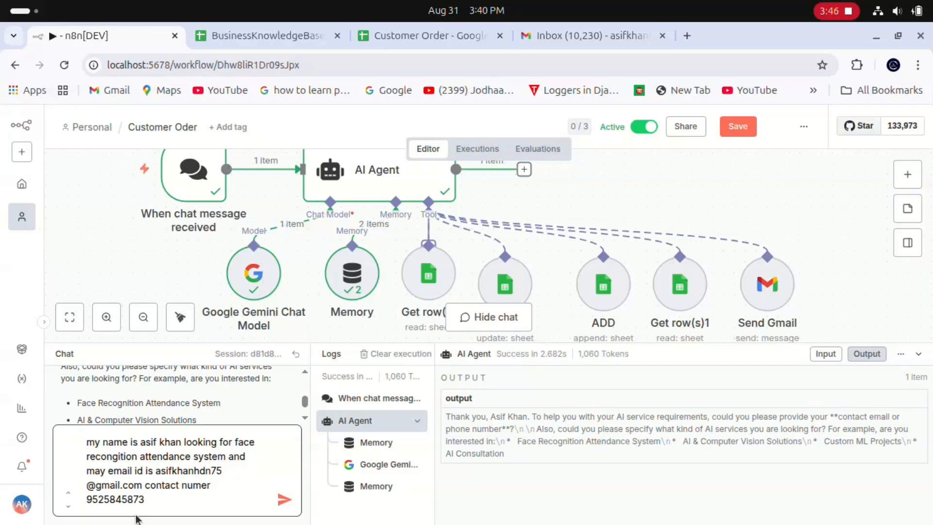
text(location)
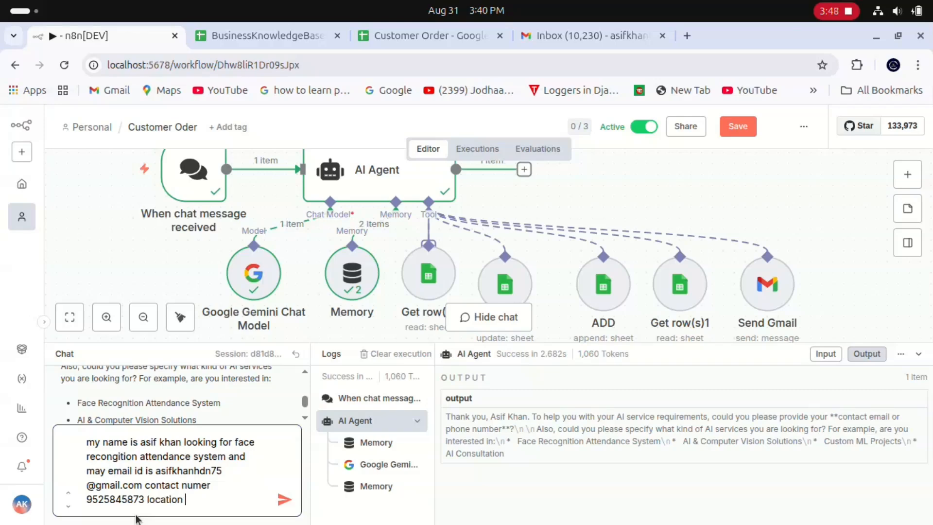
text(riyadh)
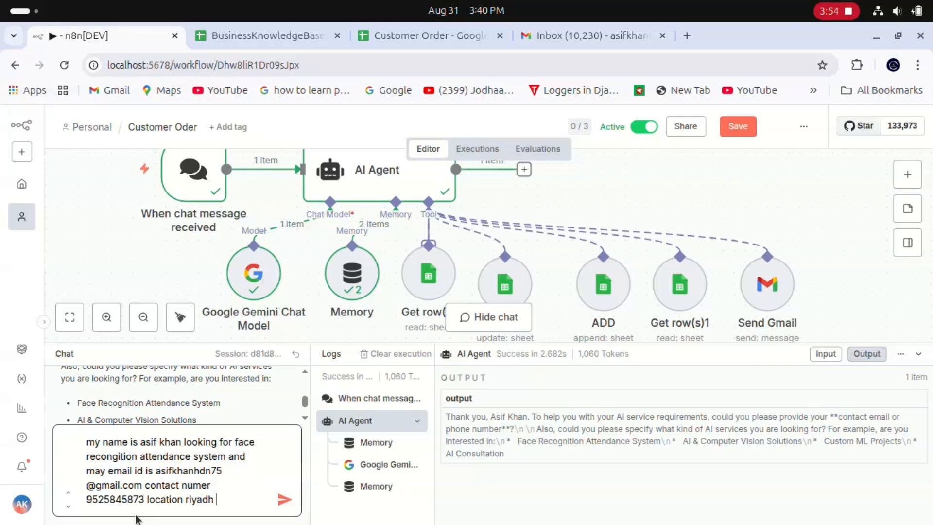
click(284, 498)
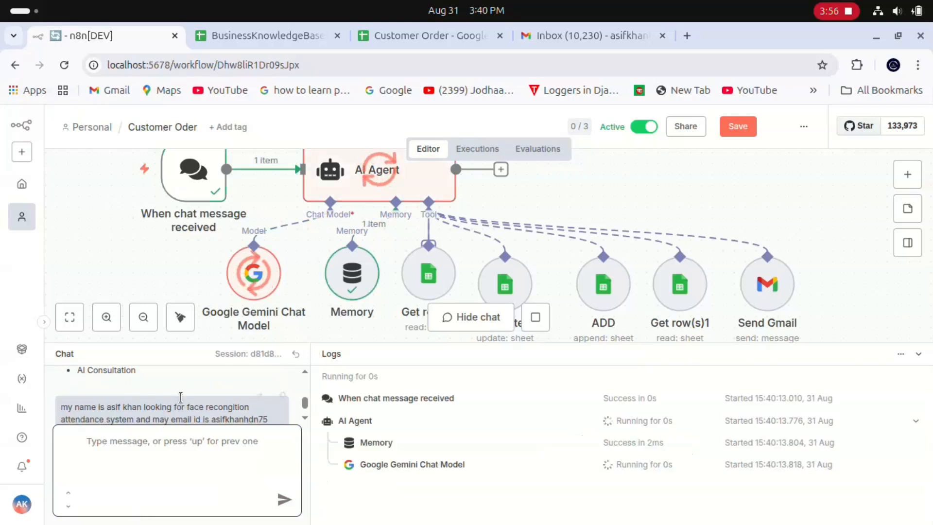
click(284, 499)
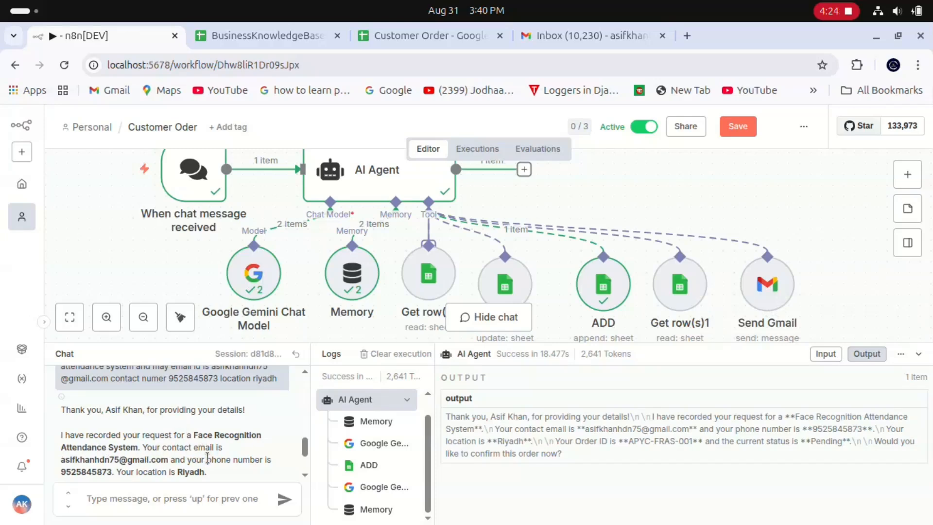
scroll(down, 3)
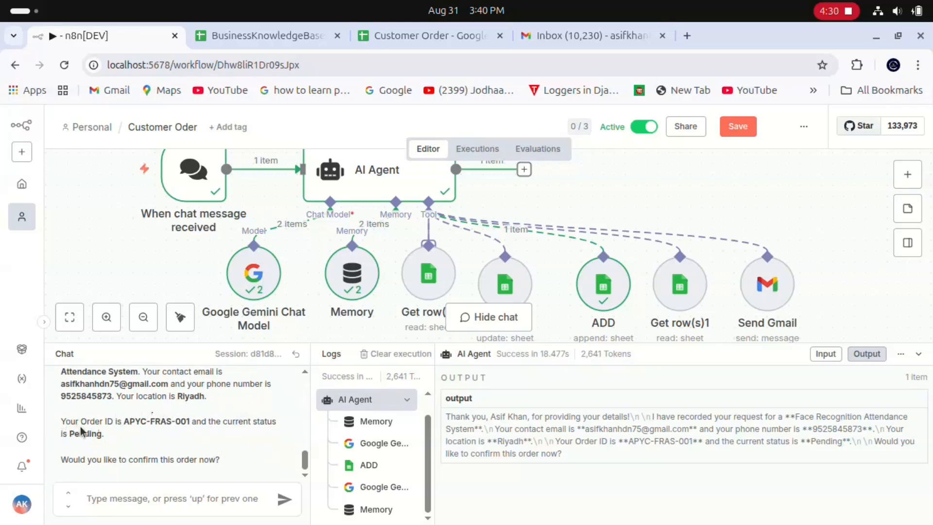
mouse_move(157, 432)
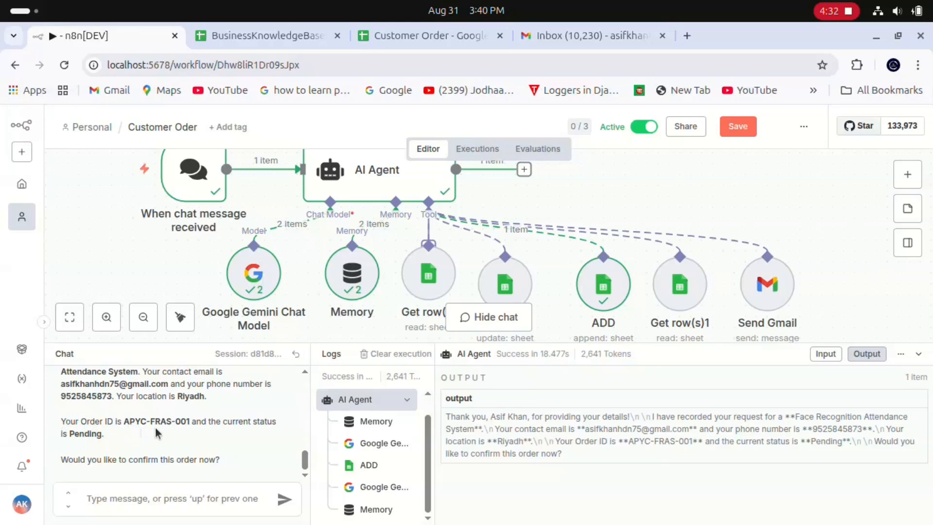
mouse_move(244, 436)
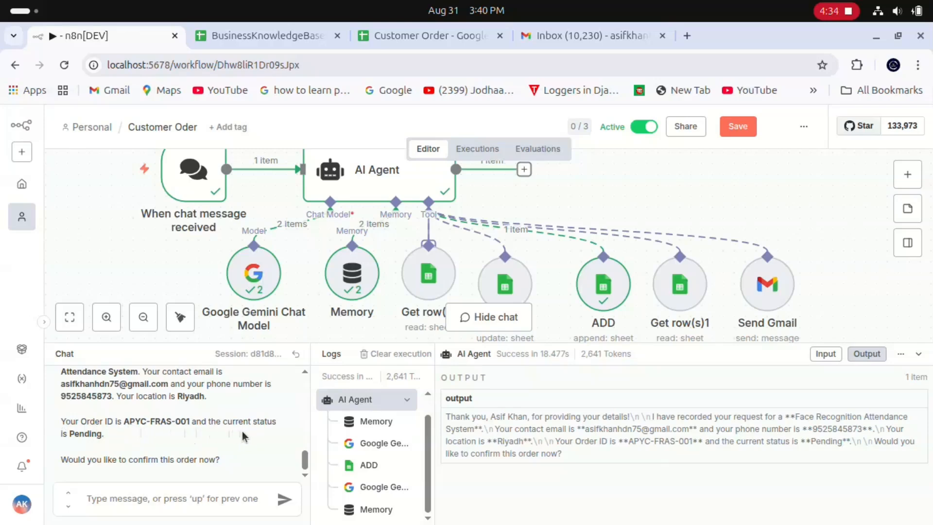
mouse_move(115, 455)
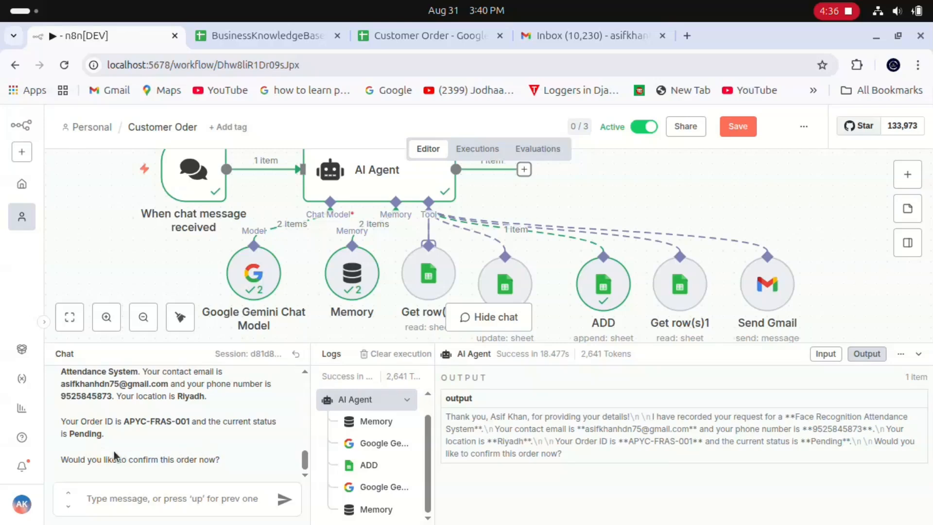
mouse_move(187, 449)
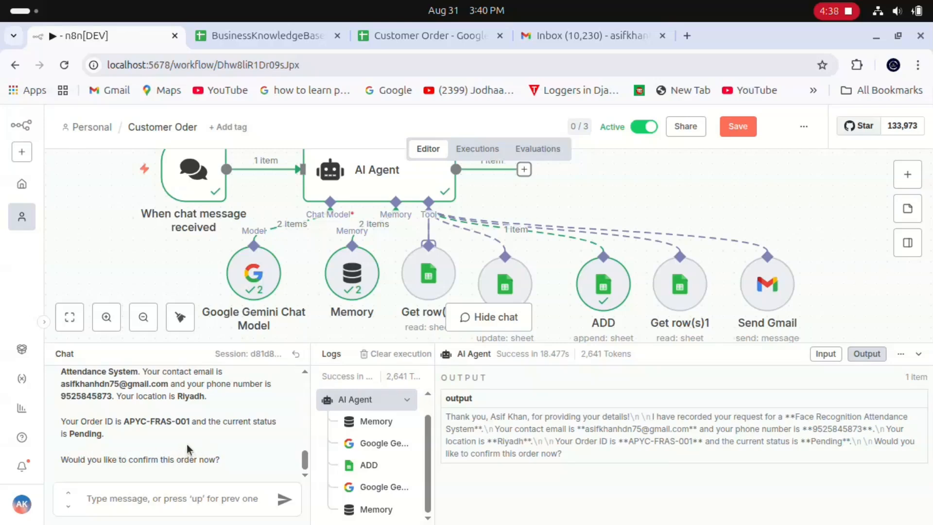
mouse_move(196, 471)
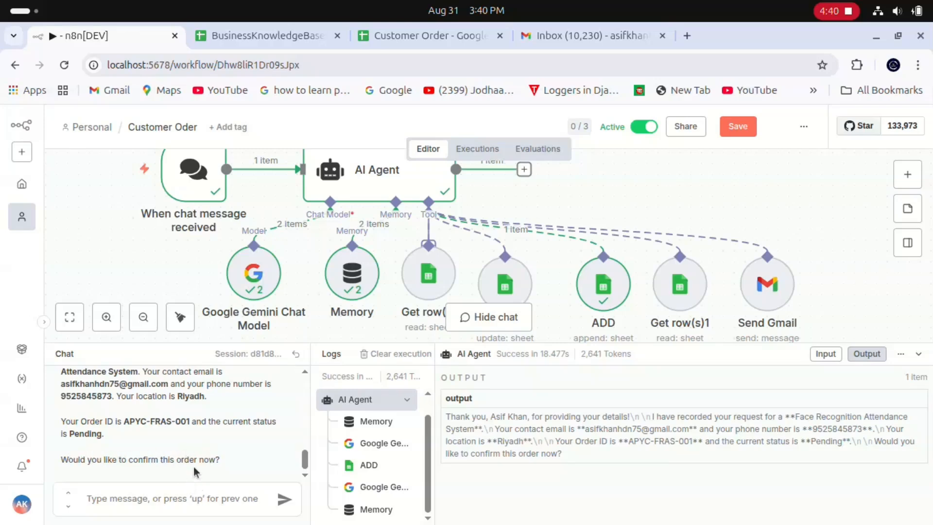
mouse_move(202, 457)
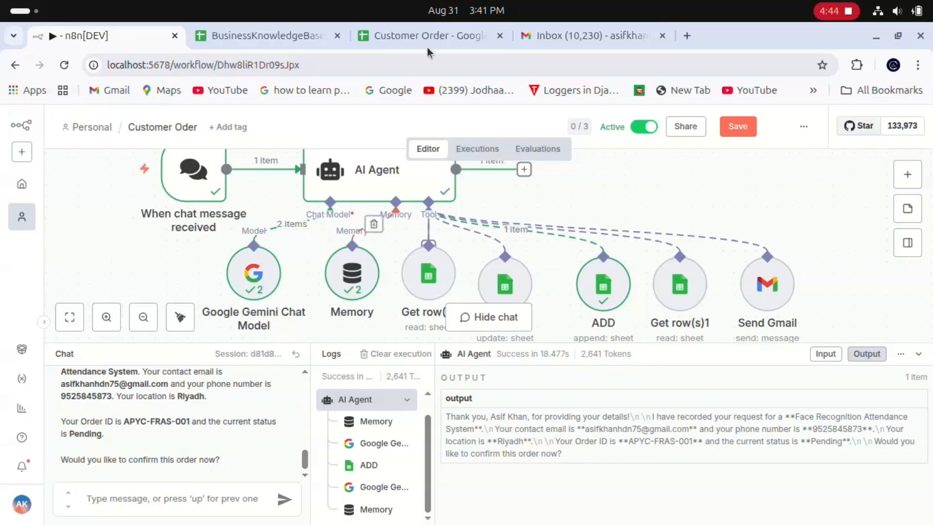
- Check row 14's name, requirement, order ID APYC-FRAS-001 and Pending status
click(428, 35)
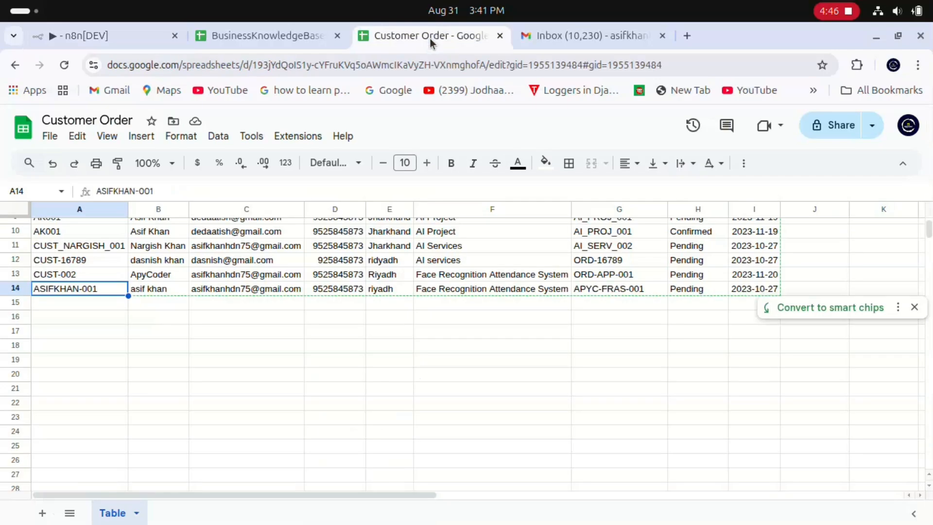
click(79, 330)
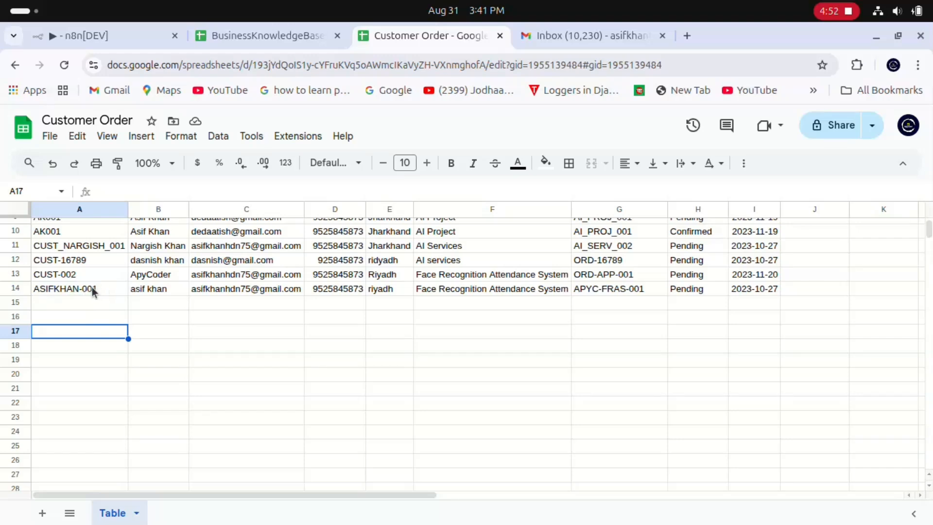
scroll(up, 3)
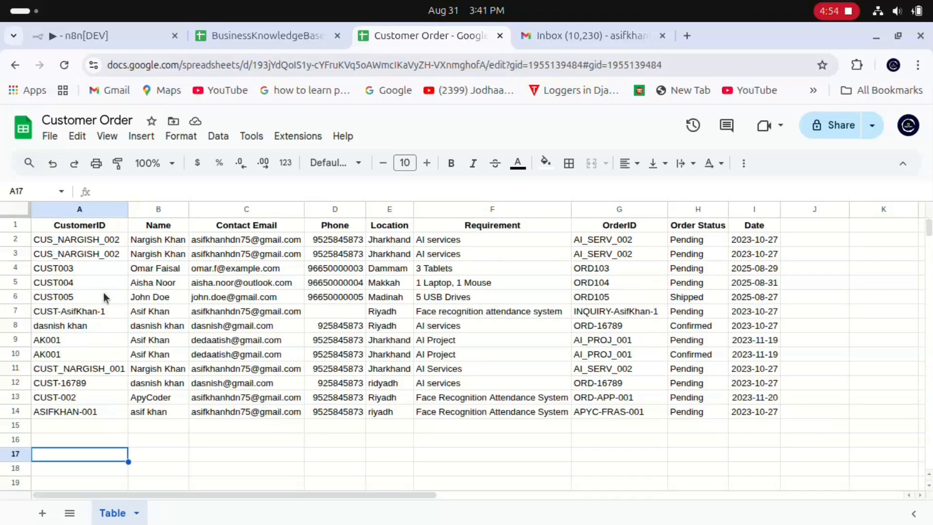
click(158, 411)
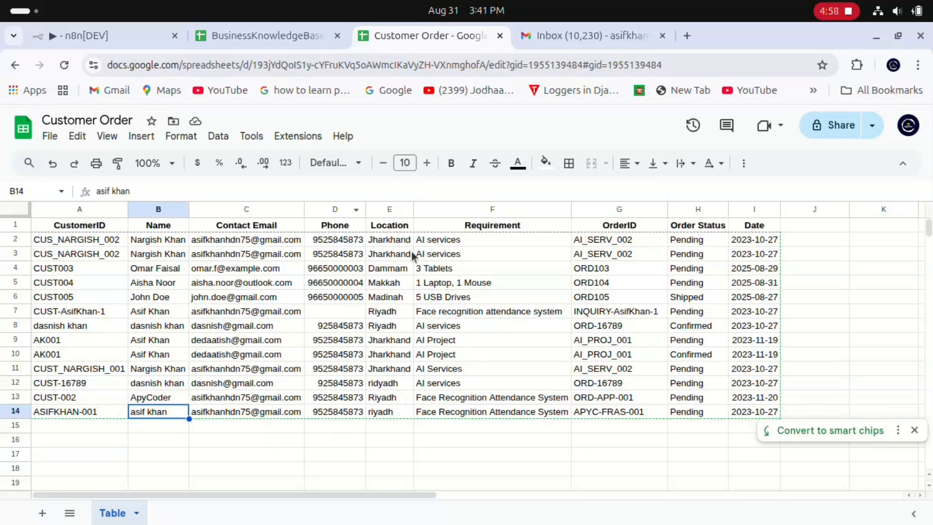
click(492, 411)
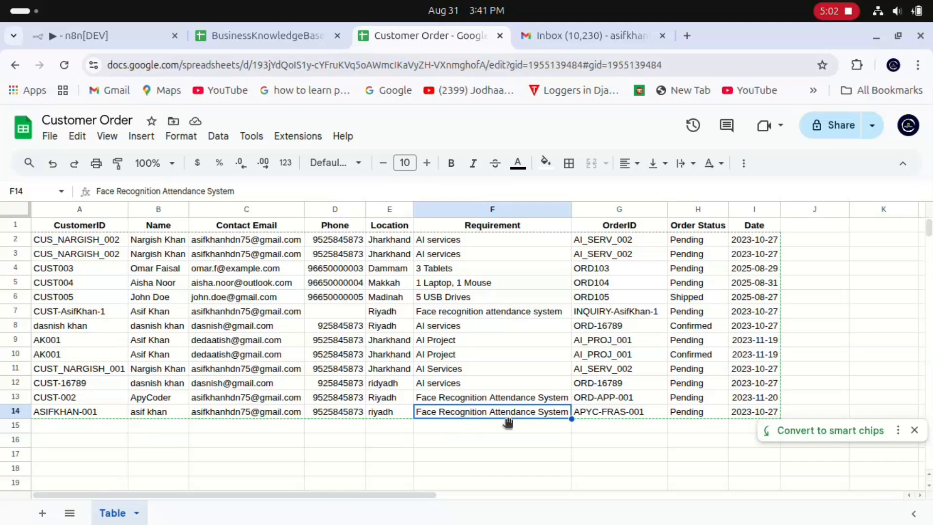
click(619, 410)
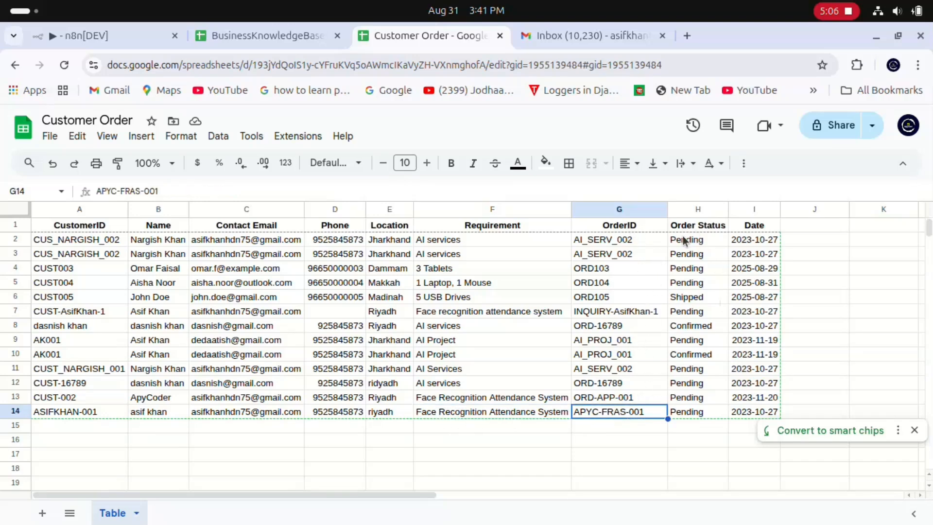
click(697, 411)
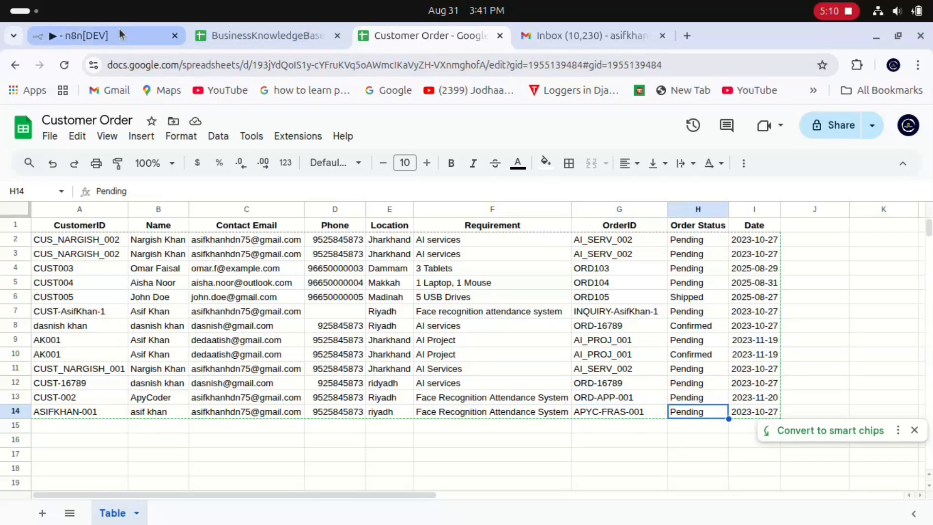
- Back in the n8n chat, type 'yes please confirm this order'
click(77, 36)
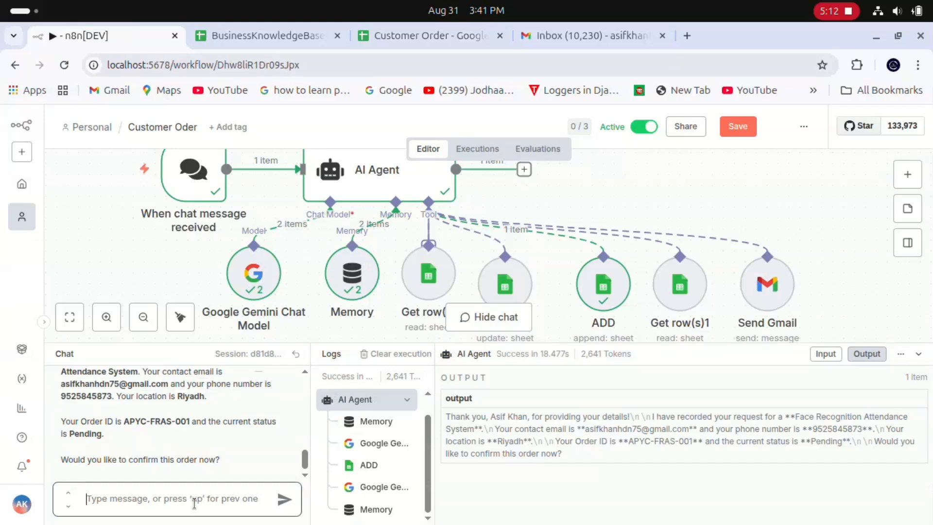
text(yes)
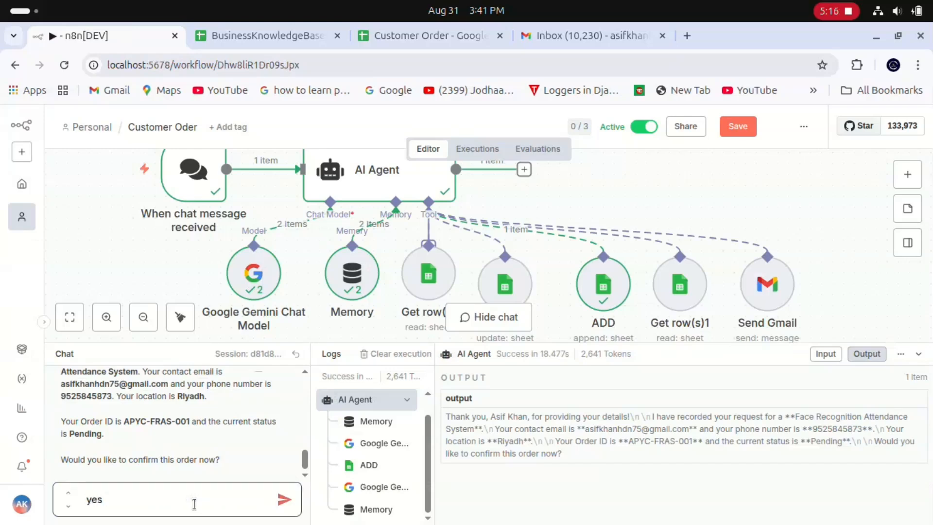
text(please c)
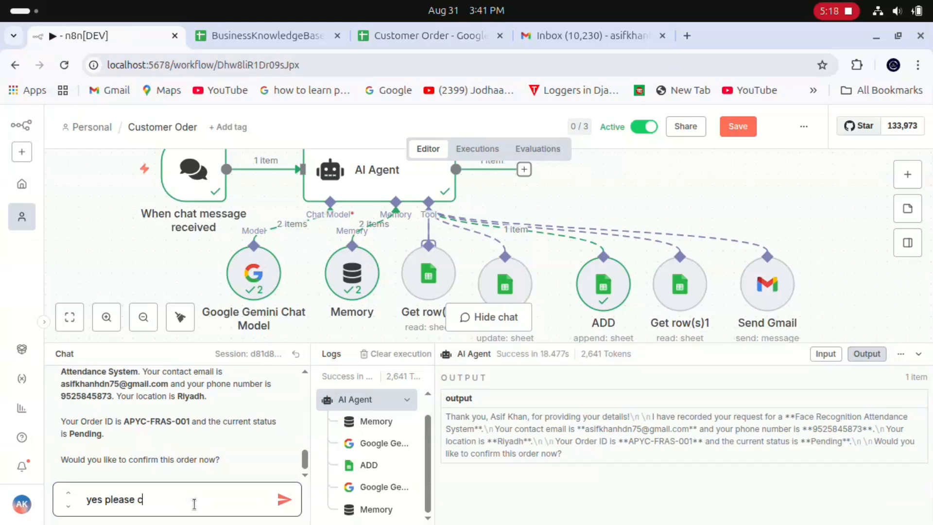
text(onfirm this)
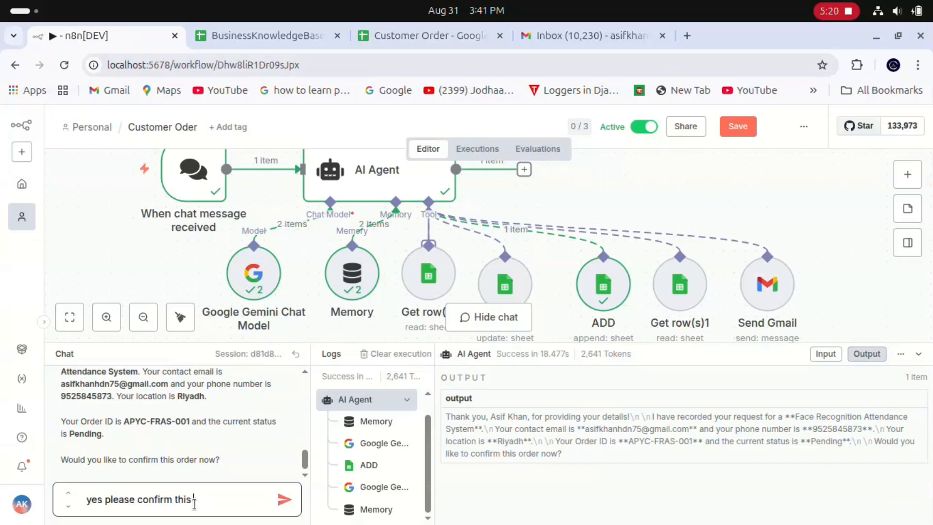
text(order)
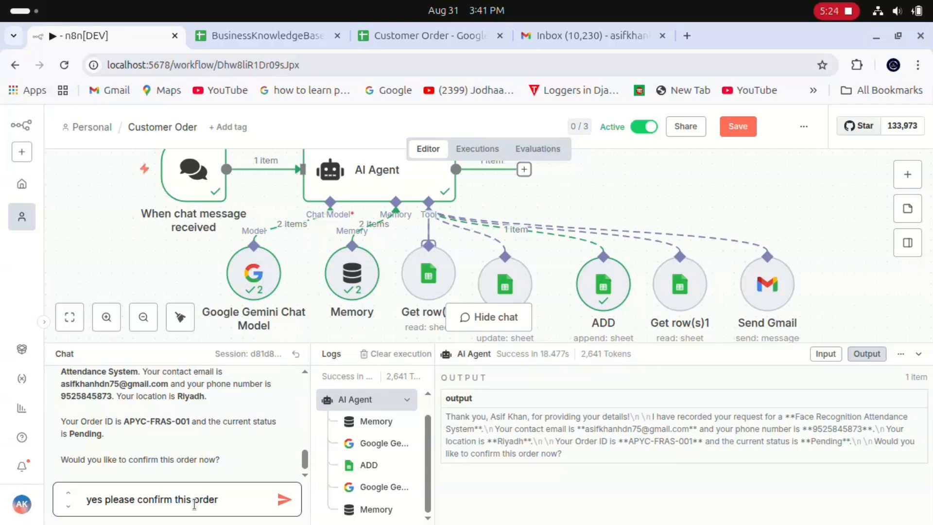
- Send the confirmation reply so the agent updates the sheet and sends the Gmail
click(284, 498)
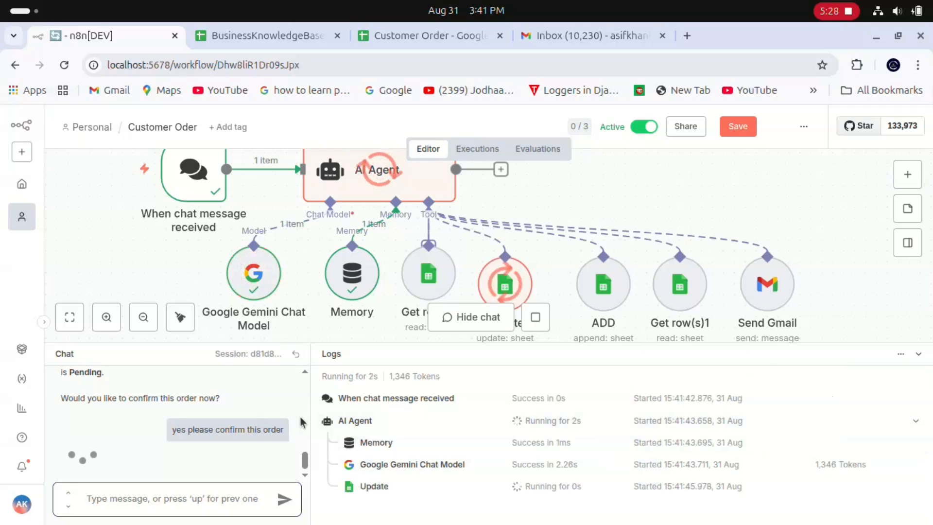
mouse_move(161, 453)
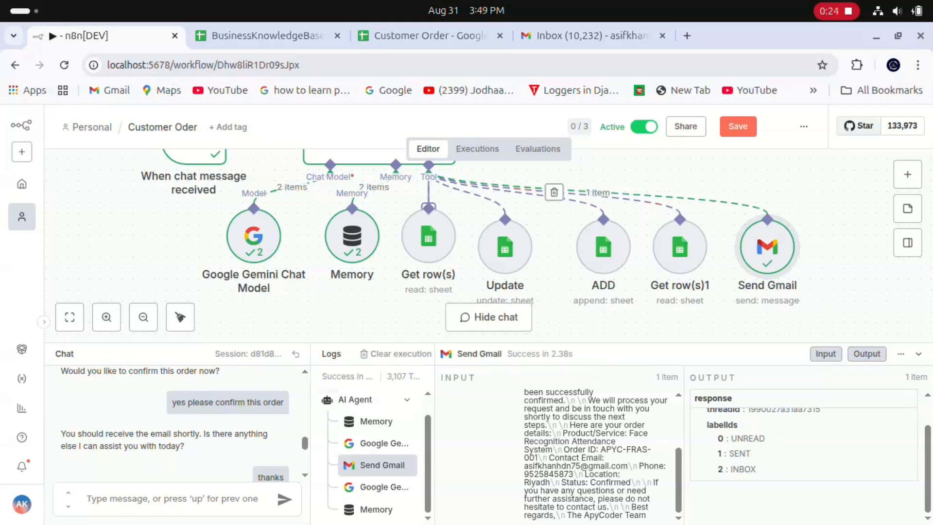
- Read the ApyCoder Order Confirmation email for APYC-FRAS-001 in Gmail, then return to n8n
click(589, 36)
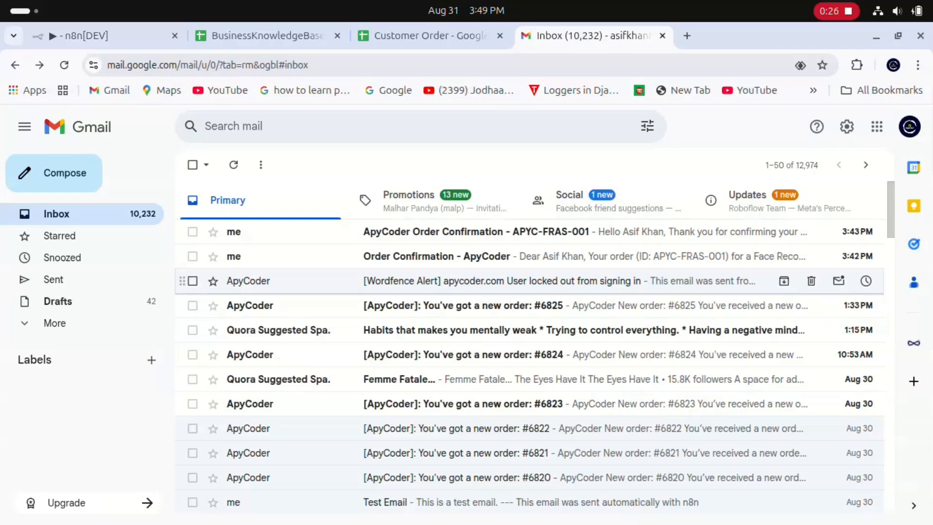
mouse_move(535, 231)
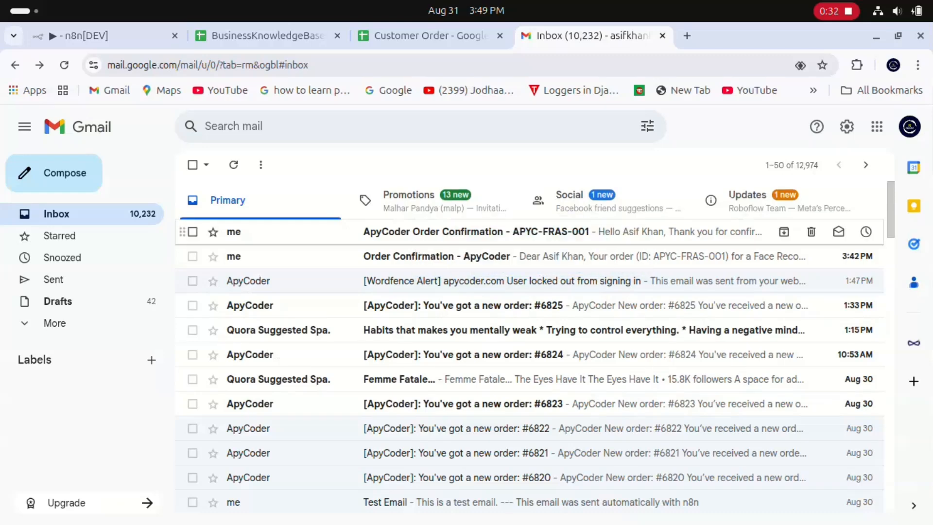
click(476, 231)
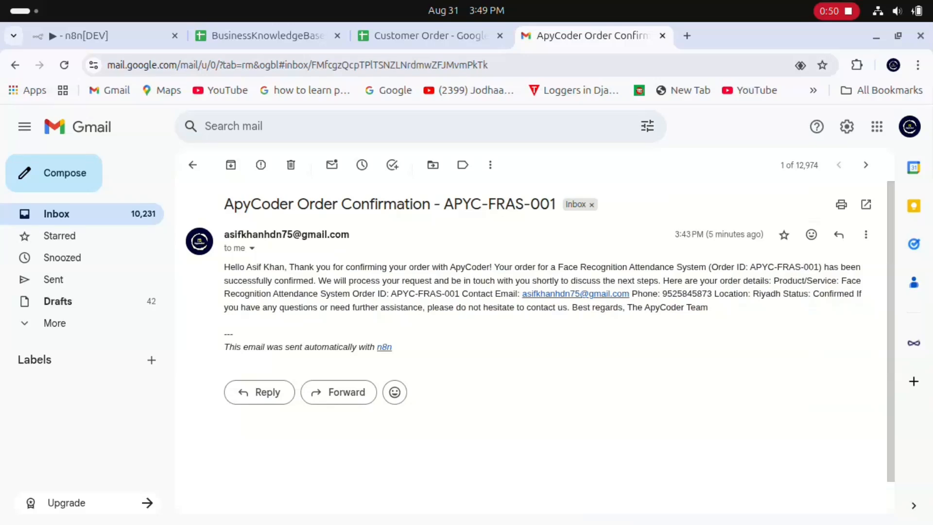
click(78, 36)
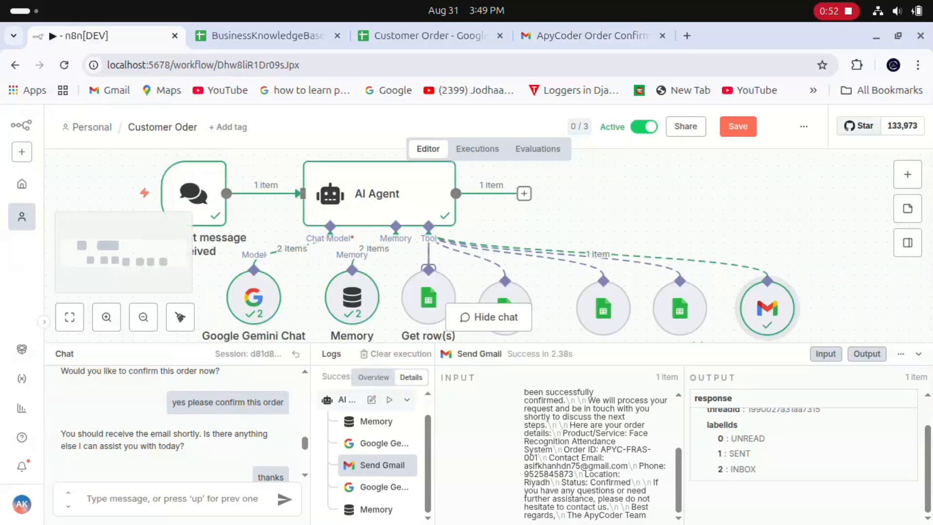